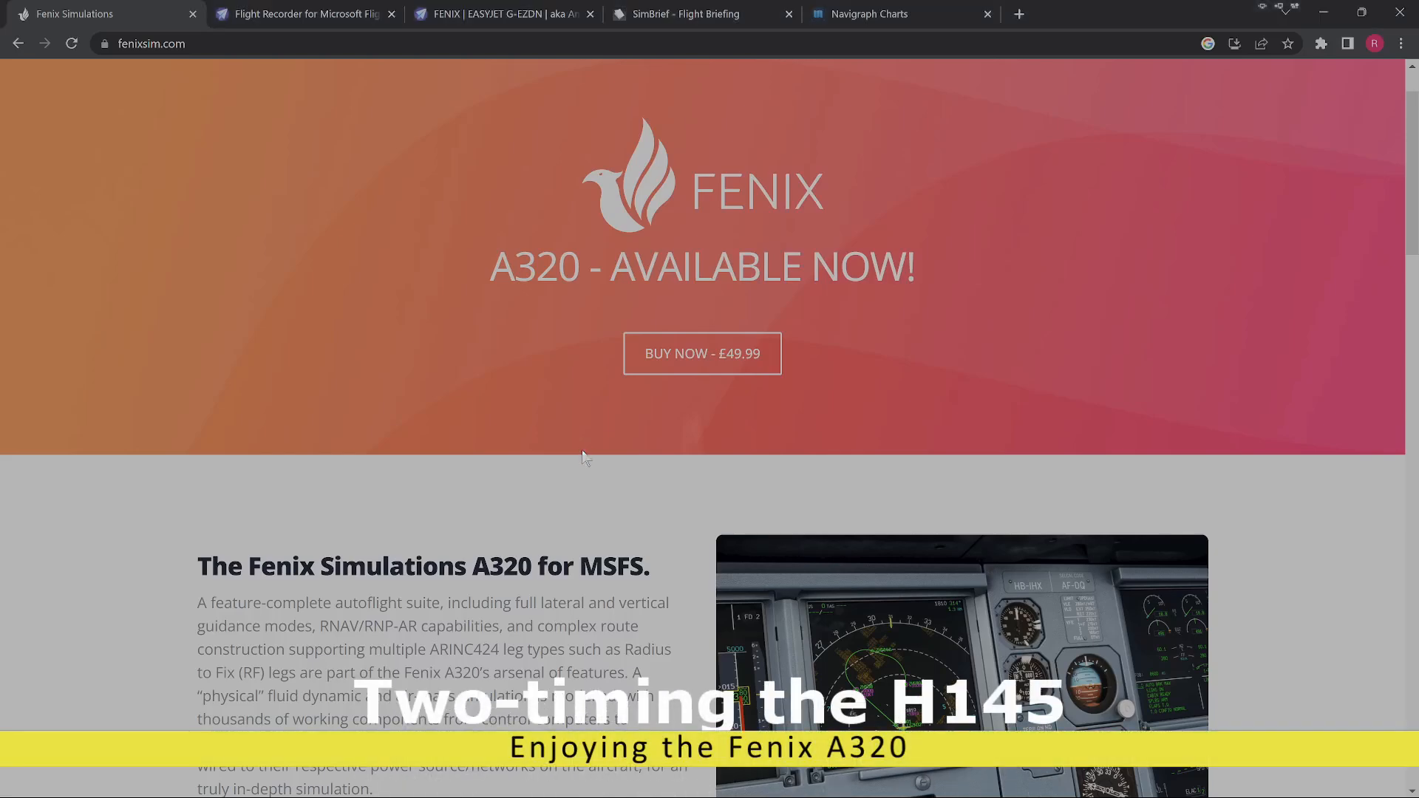
Scroll down the Fenix A320 product page on fenixsim.com, then bring up the Navigraph Charts Innsbruck RWY 26 approach.
scroll(down, 3)
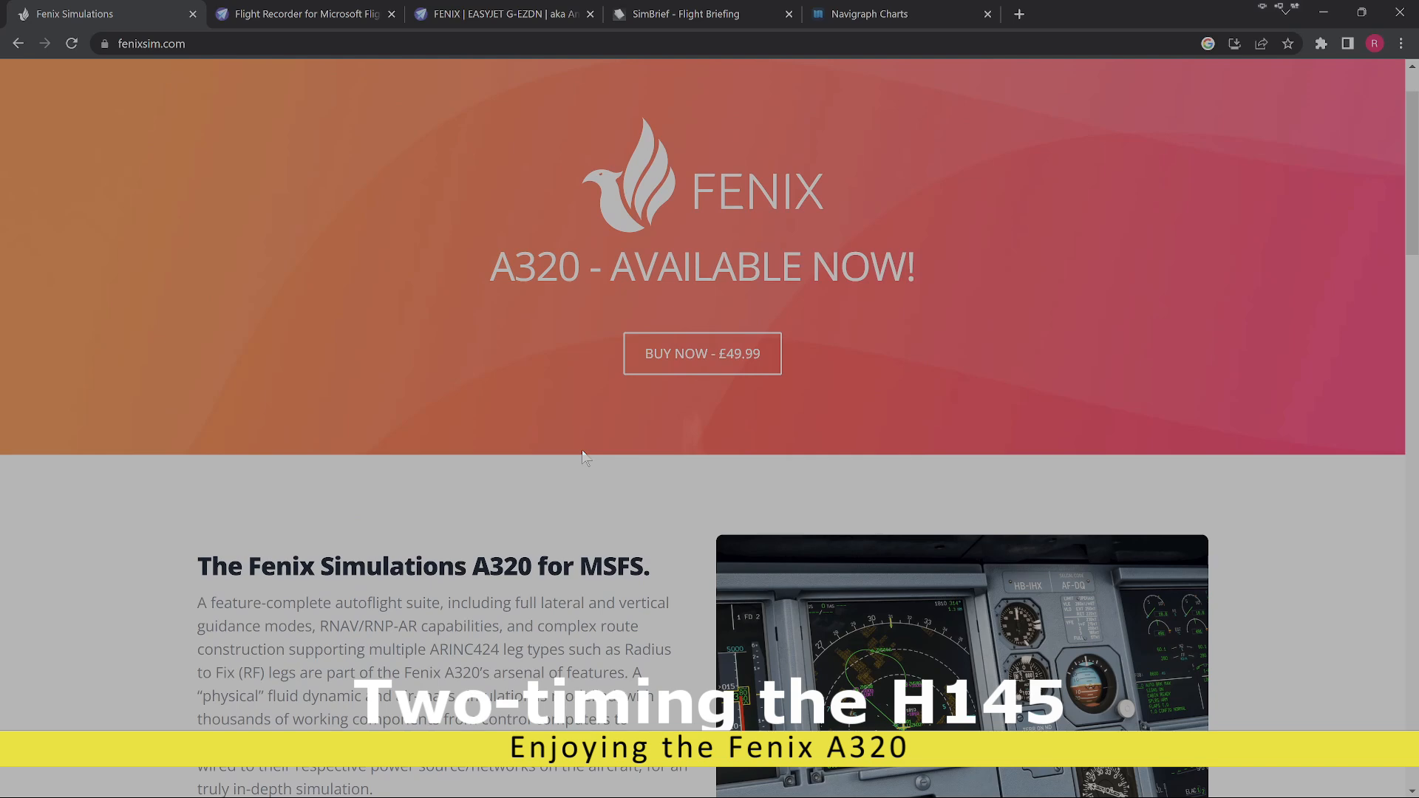
scroll(down, 3)
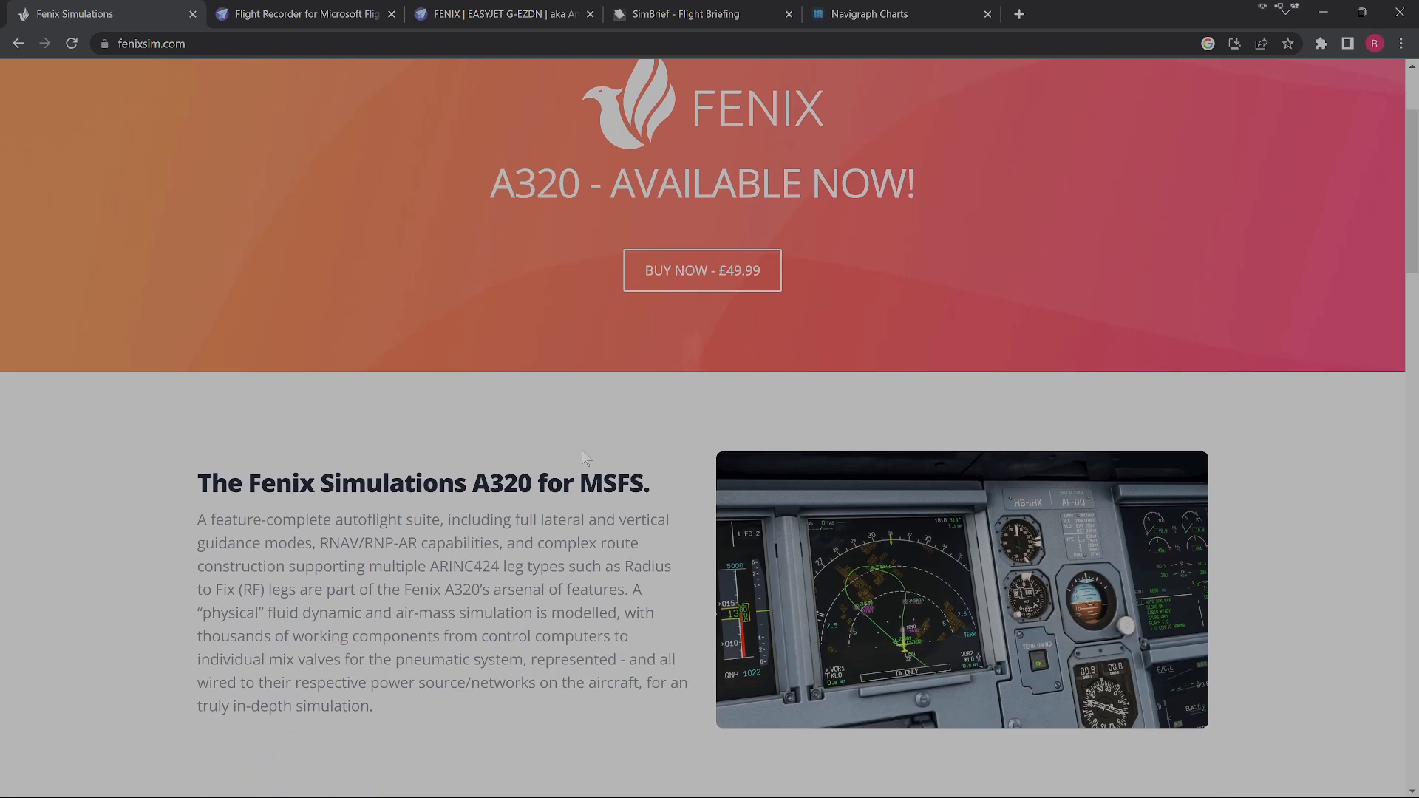
scroll(down, 3)
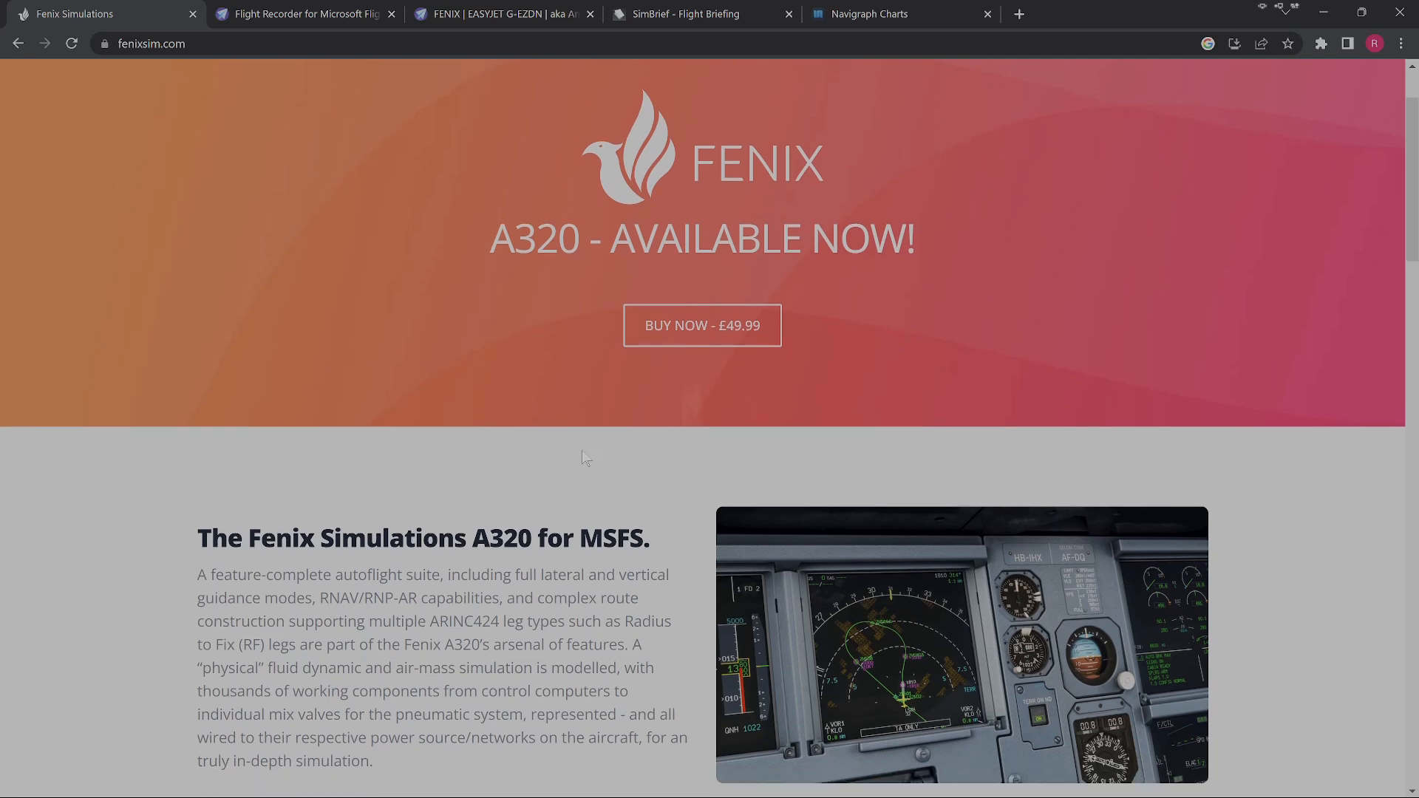
scroll(down, 3)
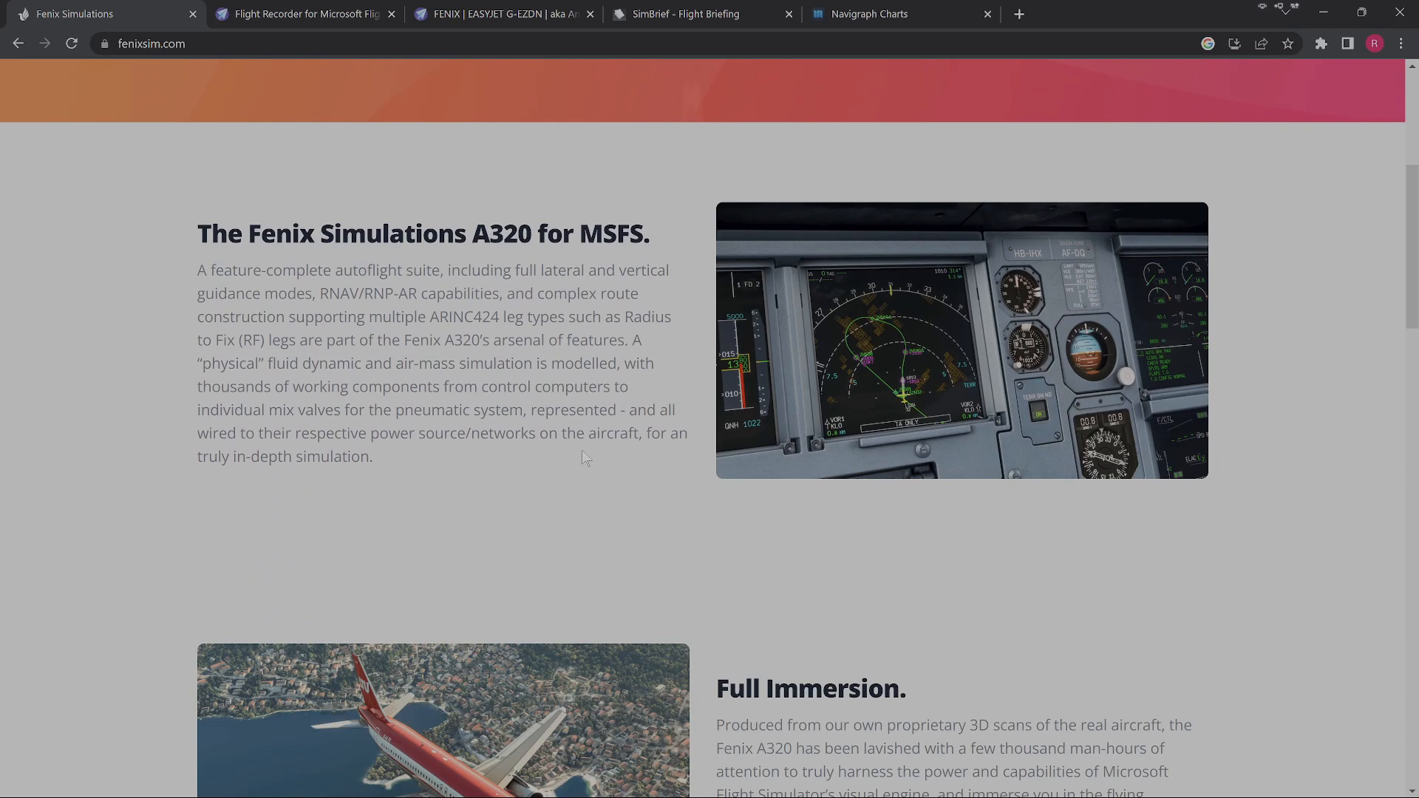
scroll(down, 3)
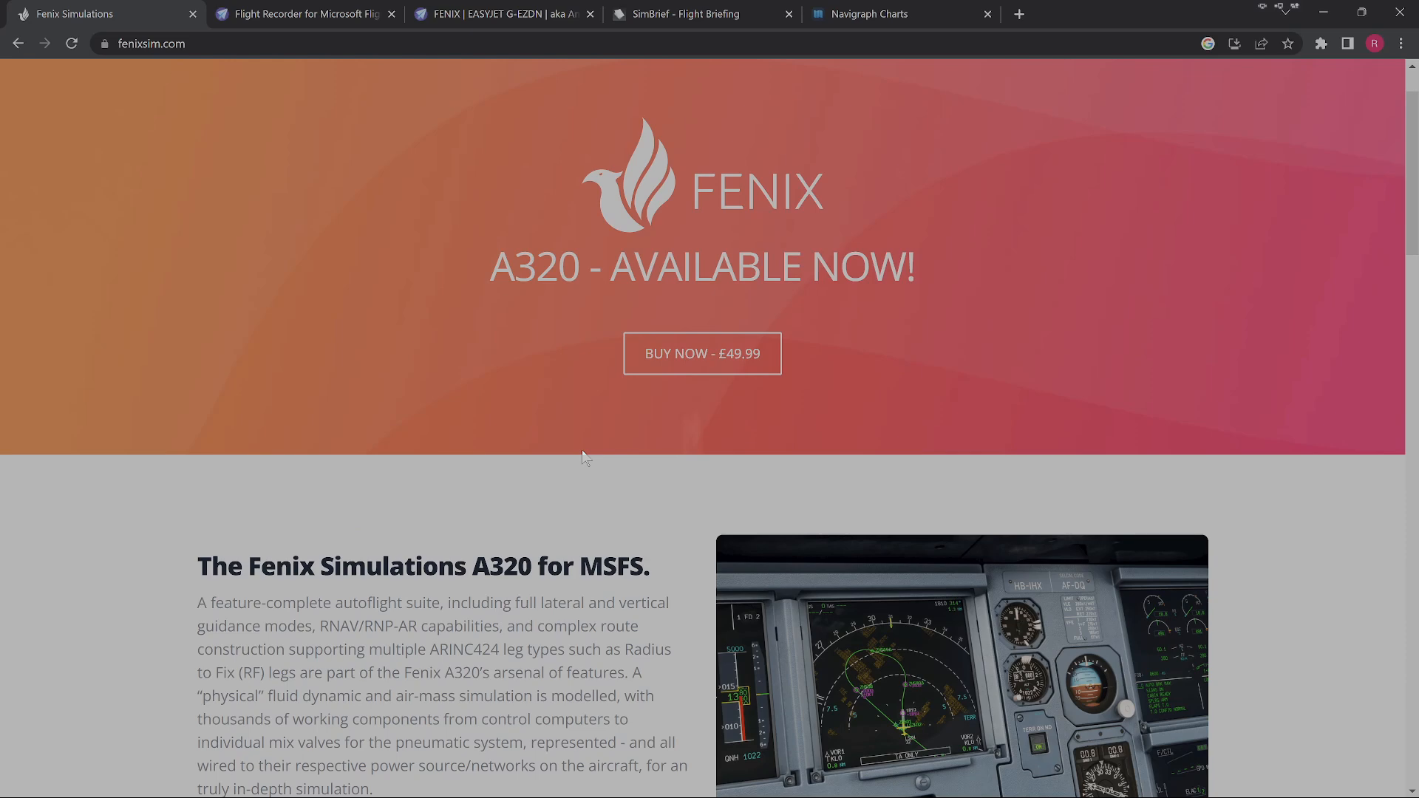
scroll(down, 3)
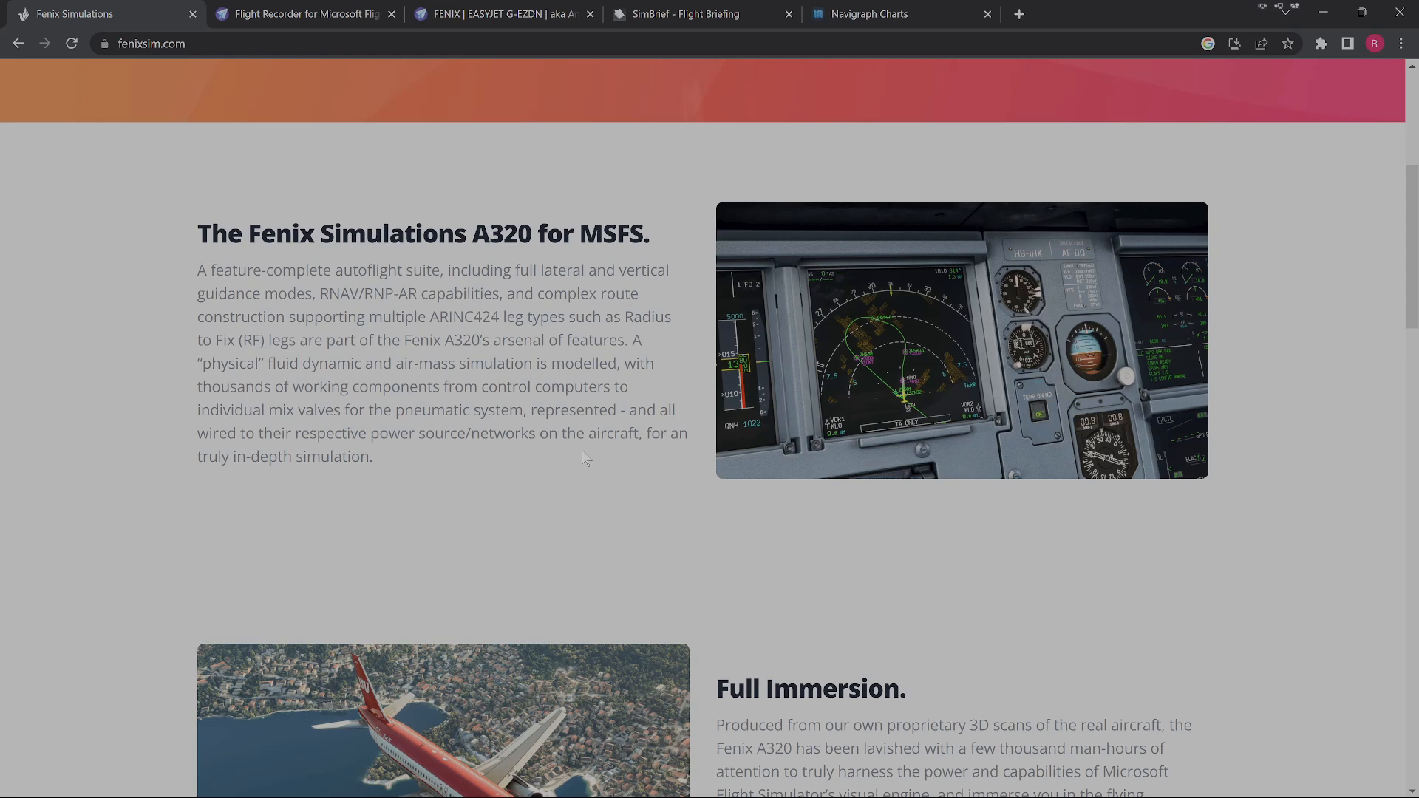
scroll(down, 3)
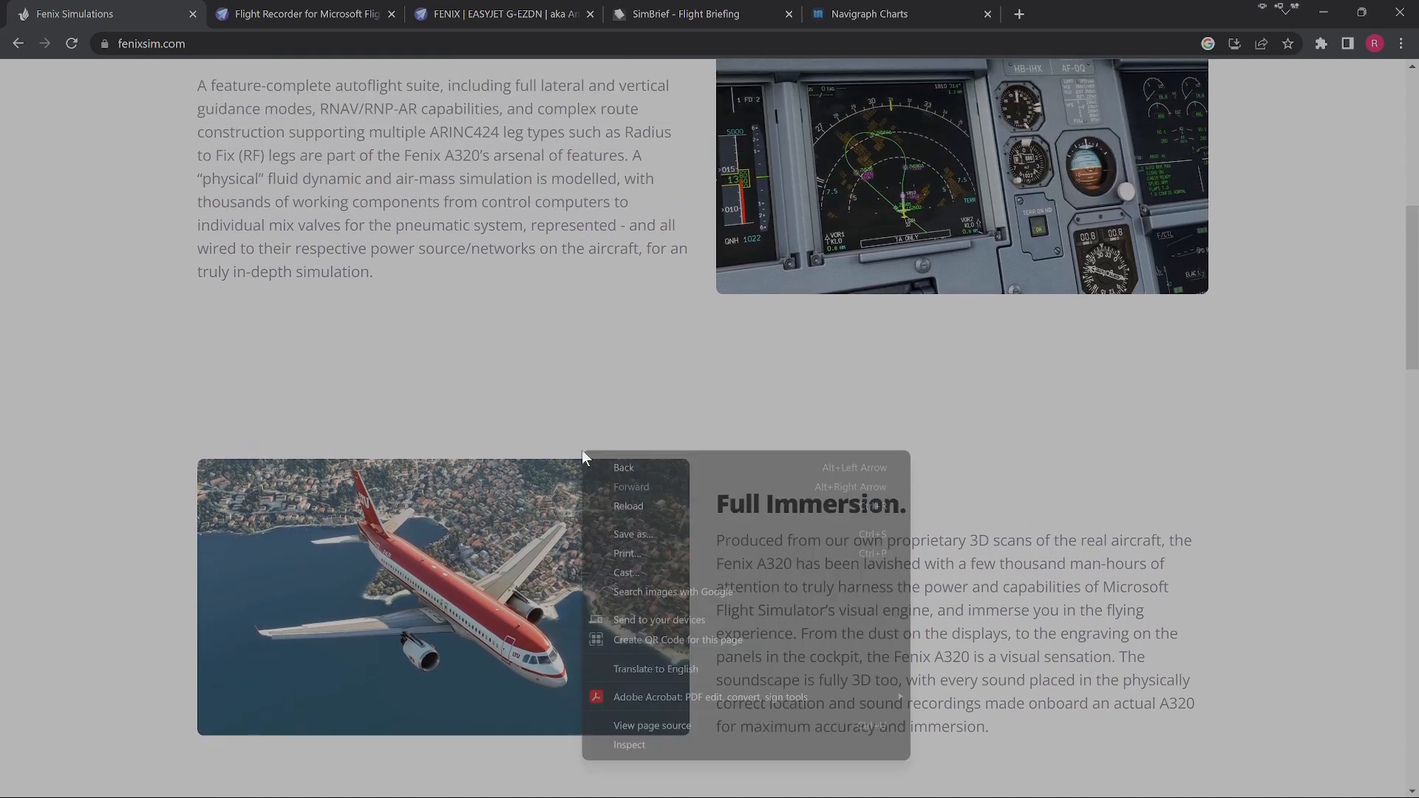
click(866, 13)
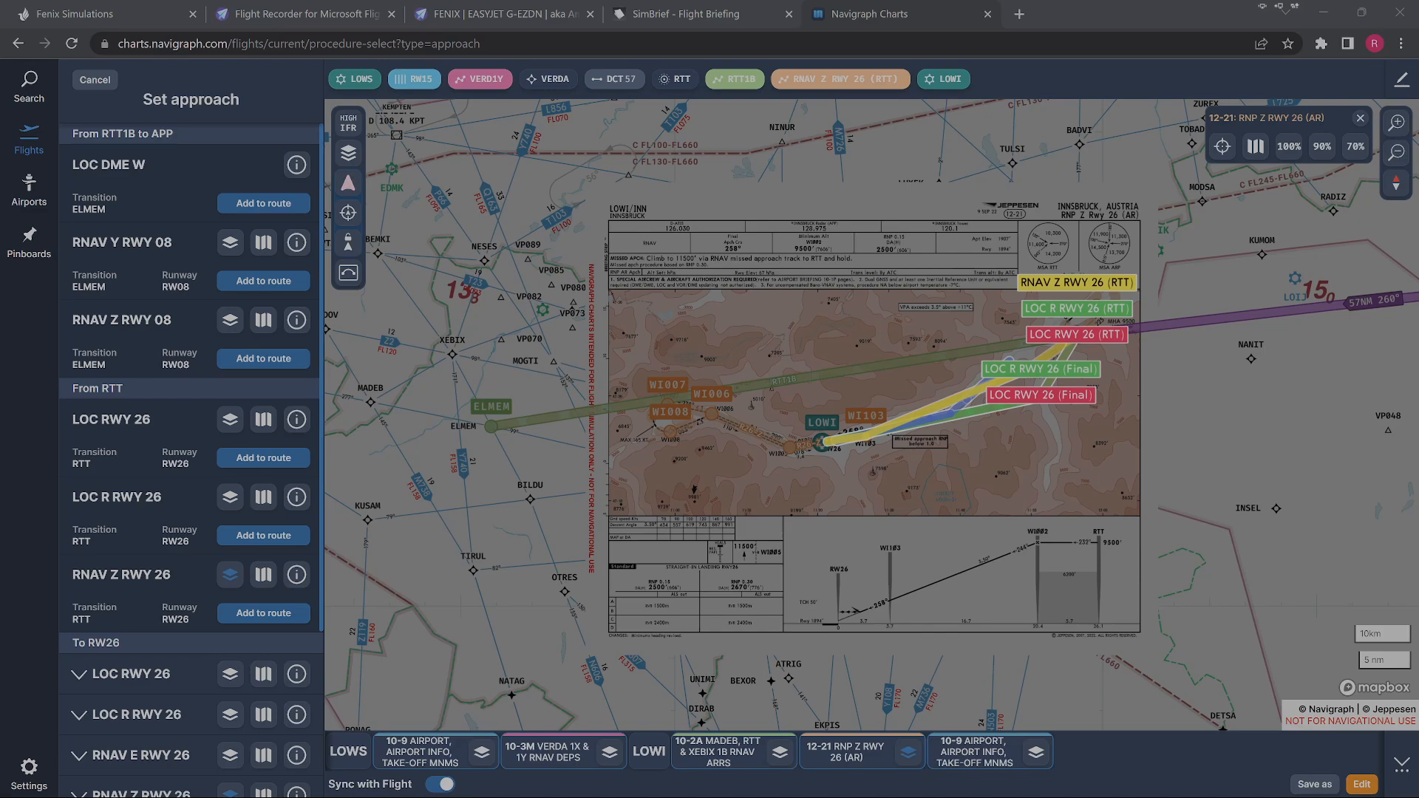
Bring up the flightsim.to Flight Recorder for Microsoft Flight Simulator add-on page.
click(303, 13)
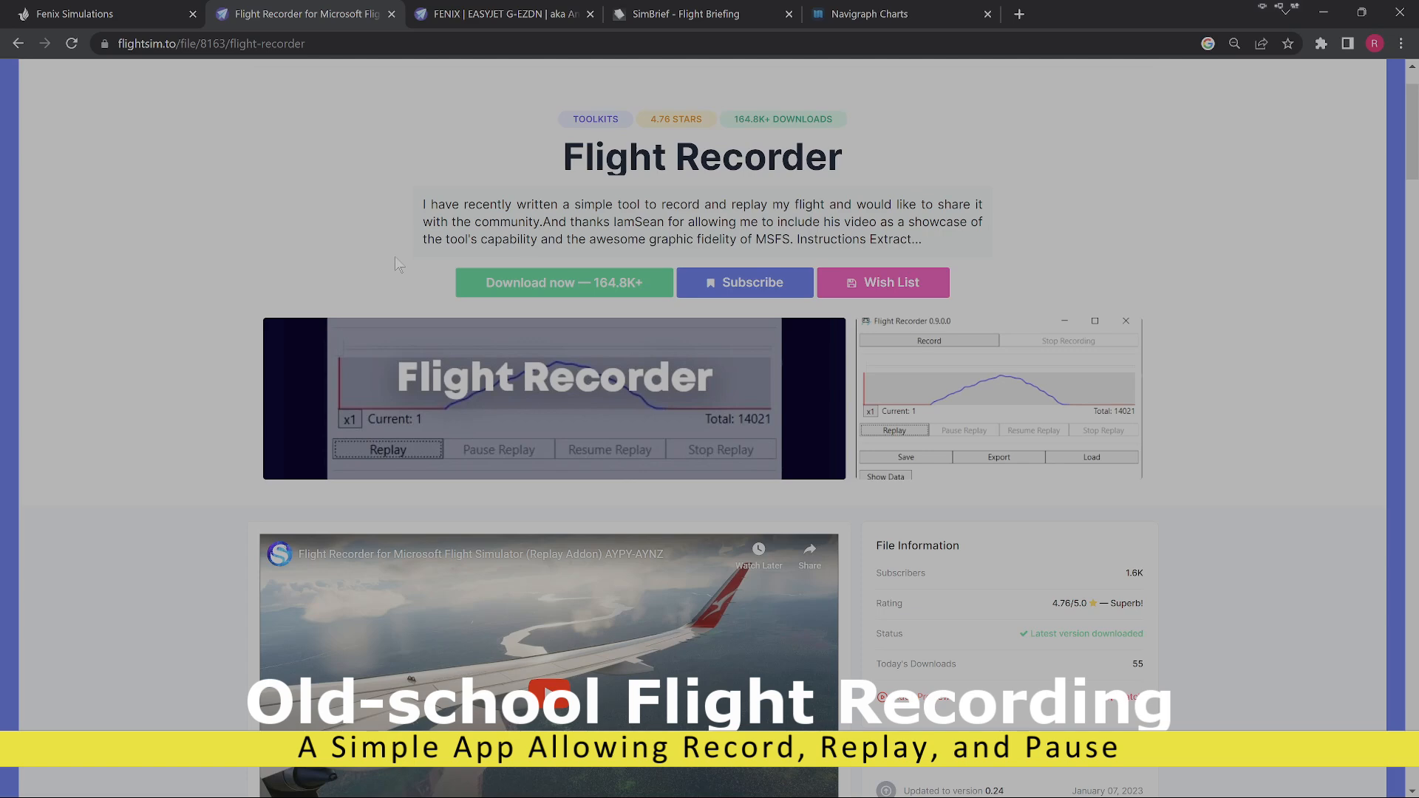
Scroll through the Flight Recorder page, then bring up the FENIX easyJet G-EZDN Amsterdam livery page.
scroll(down, 3)
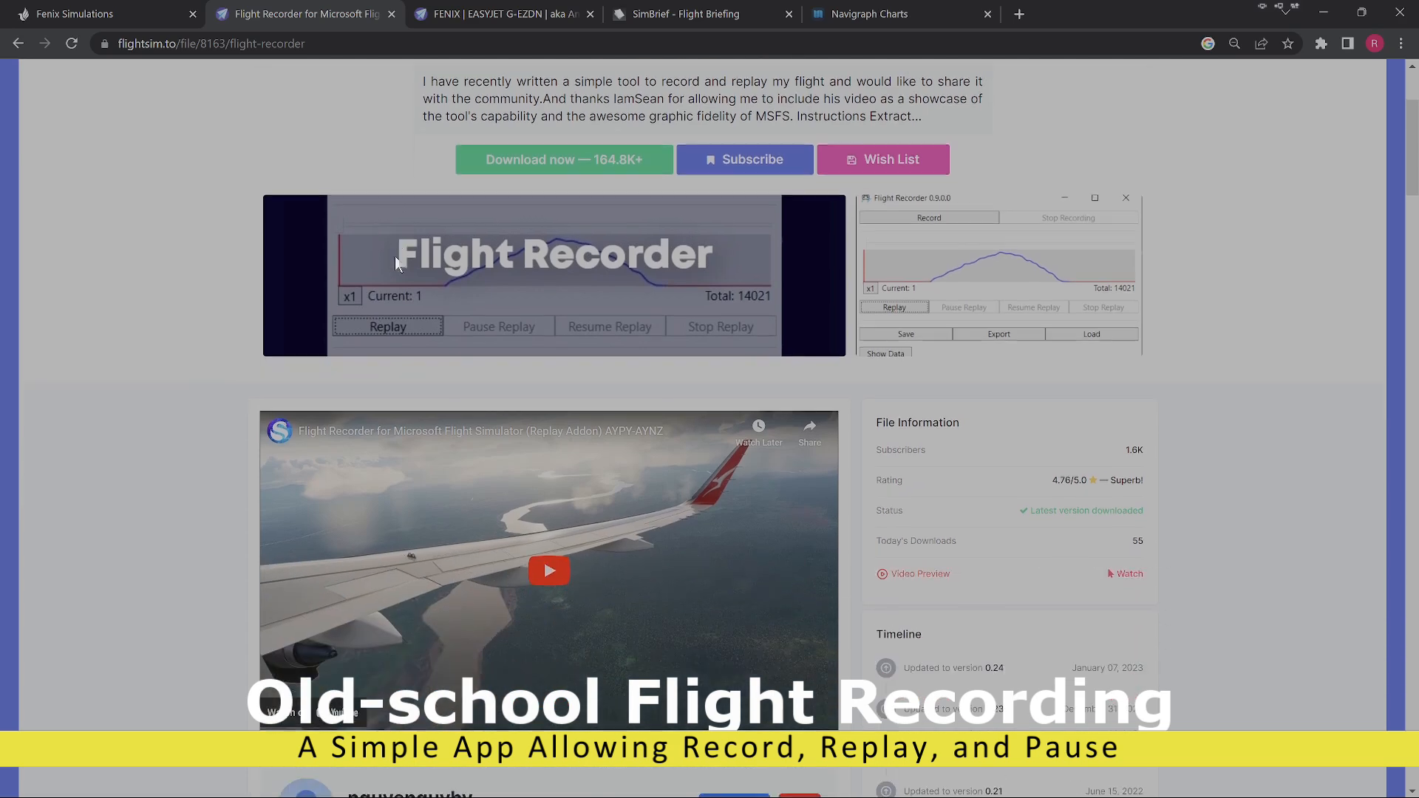
scroll(down, 3)
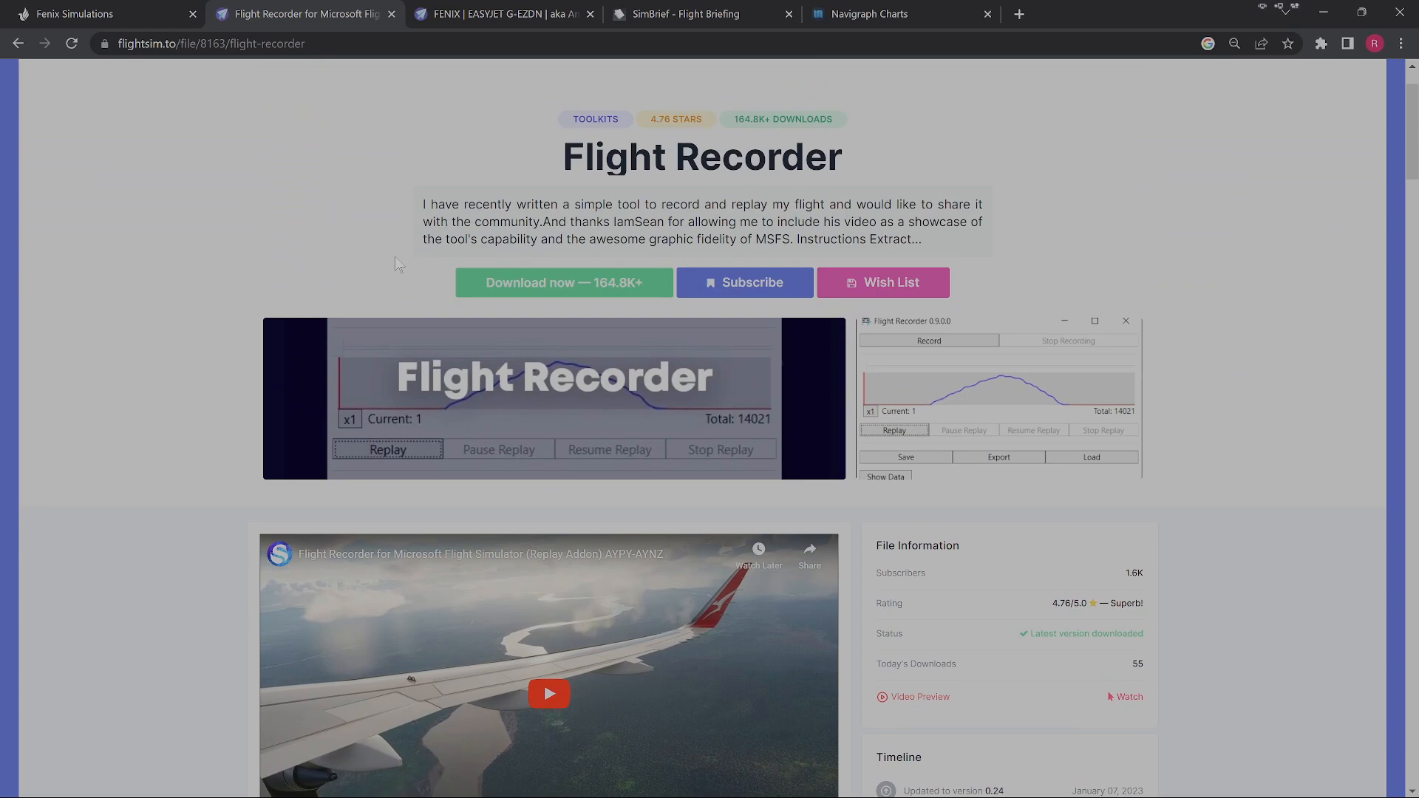
scroll(down, 3)
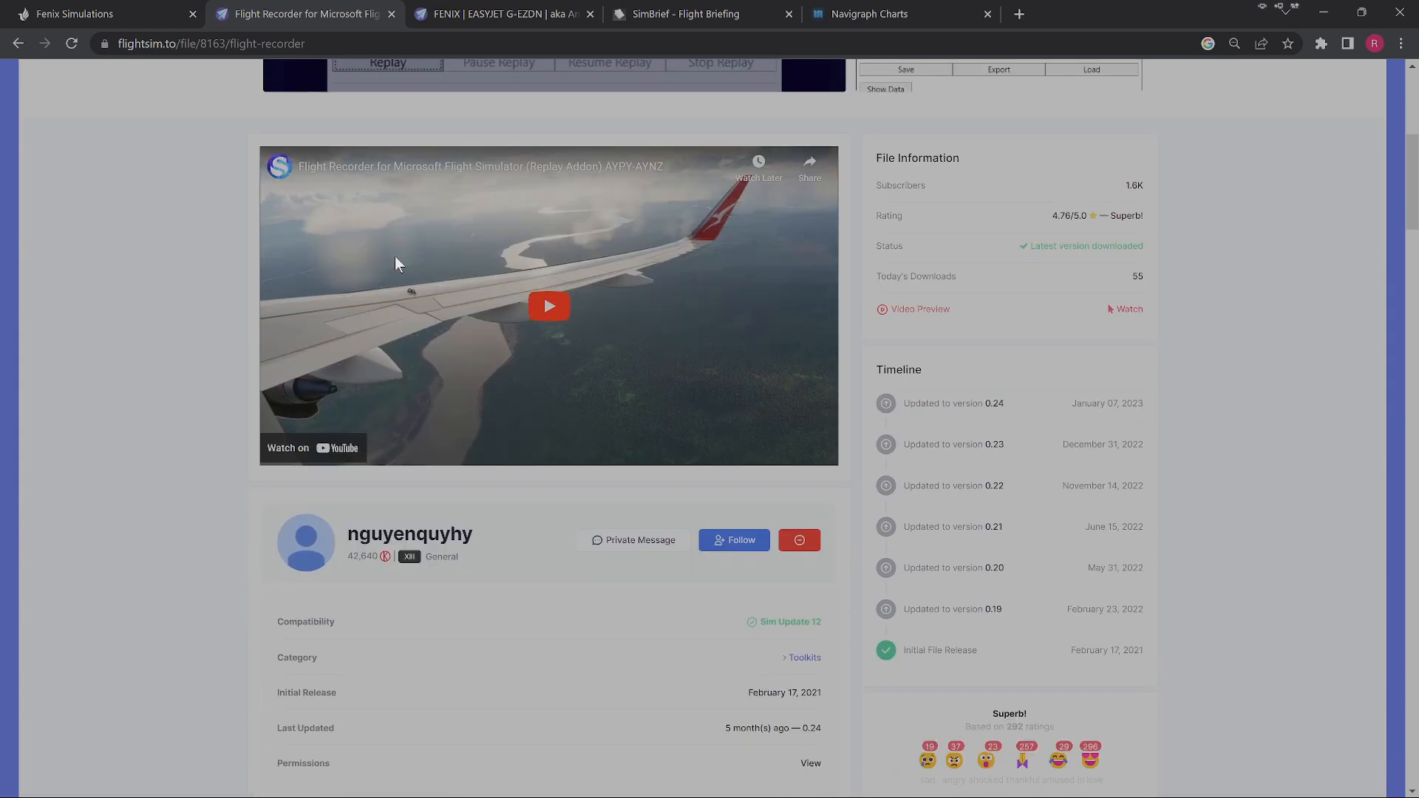
scroll(down, 3)
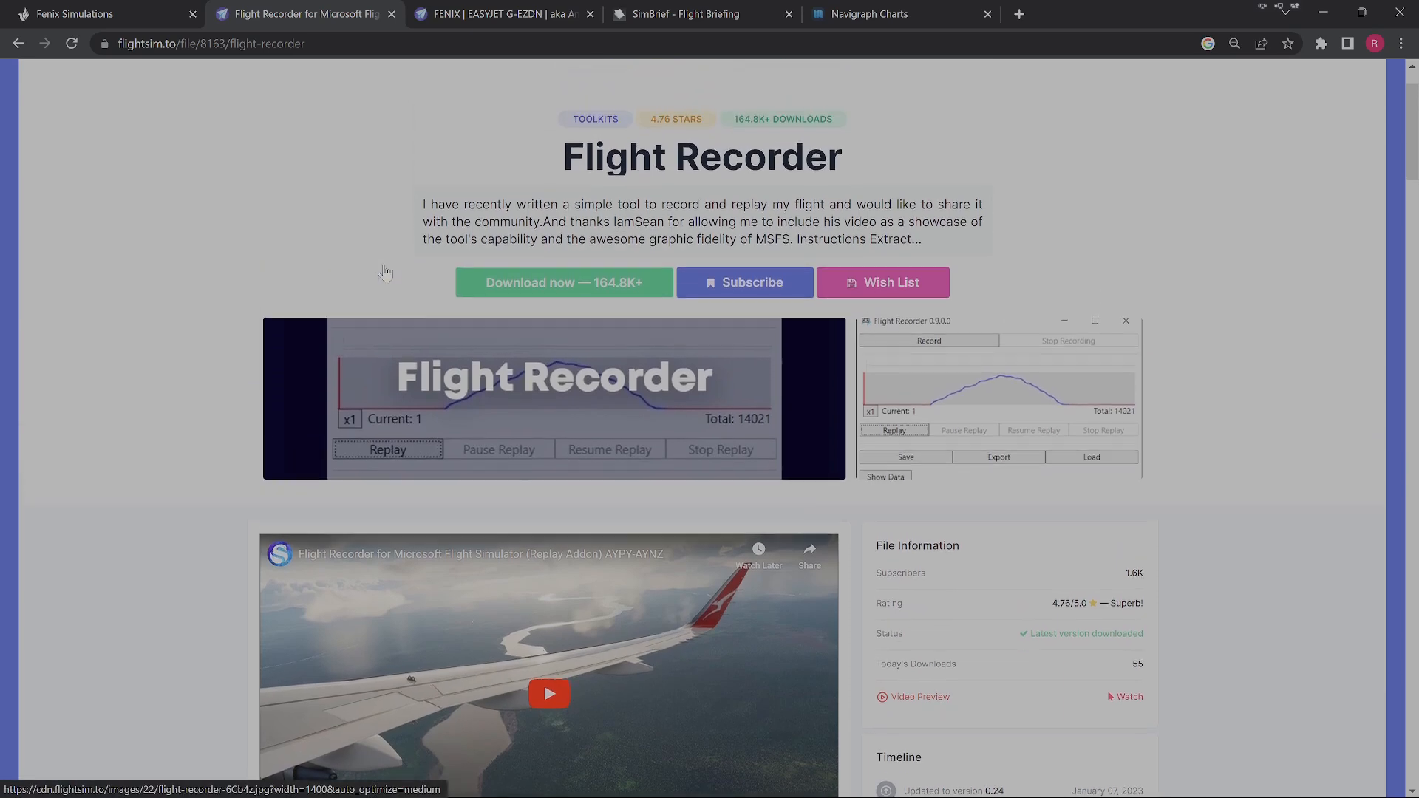
scroll(down, 3)
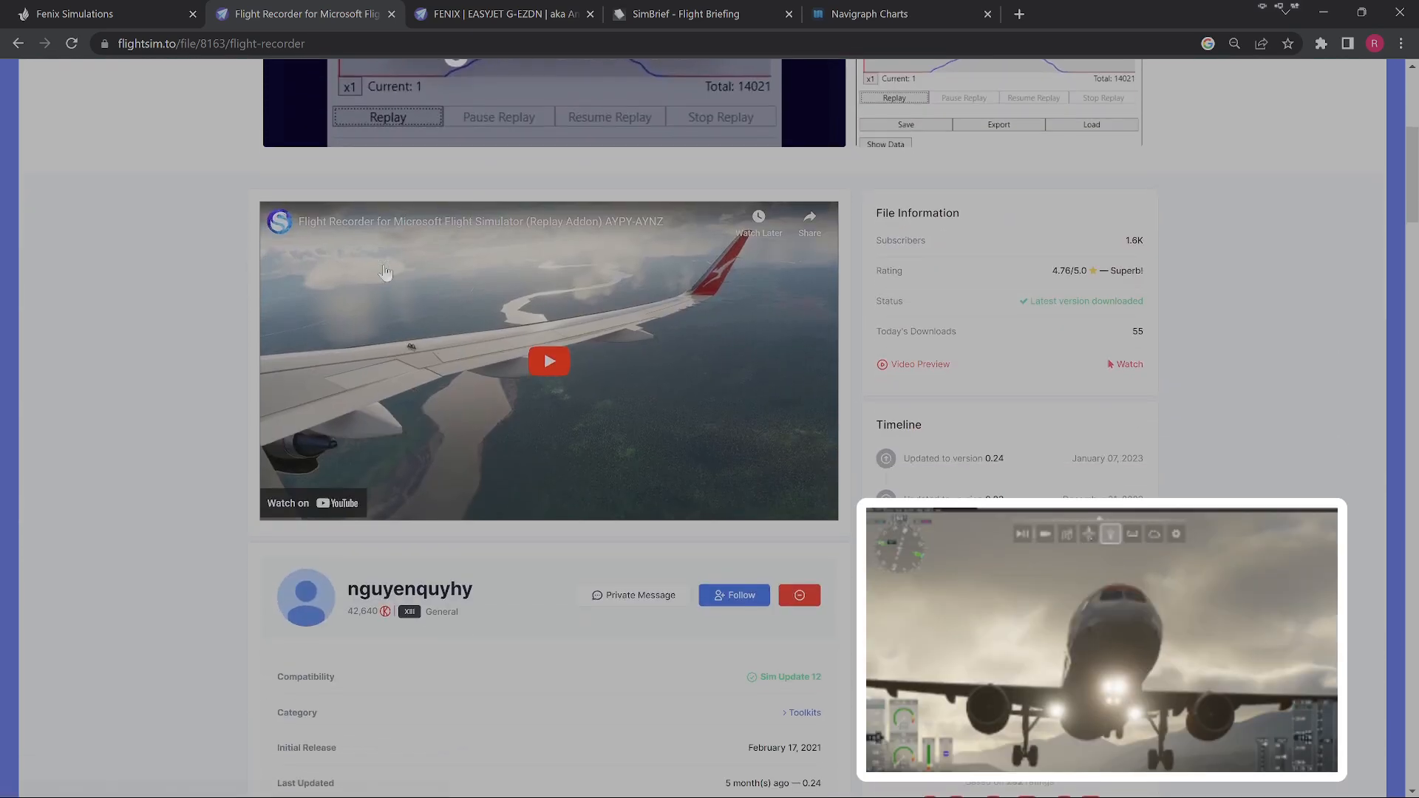
scroll(down, 3)
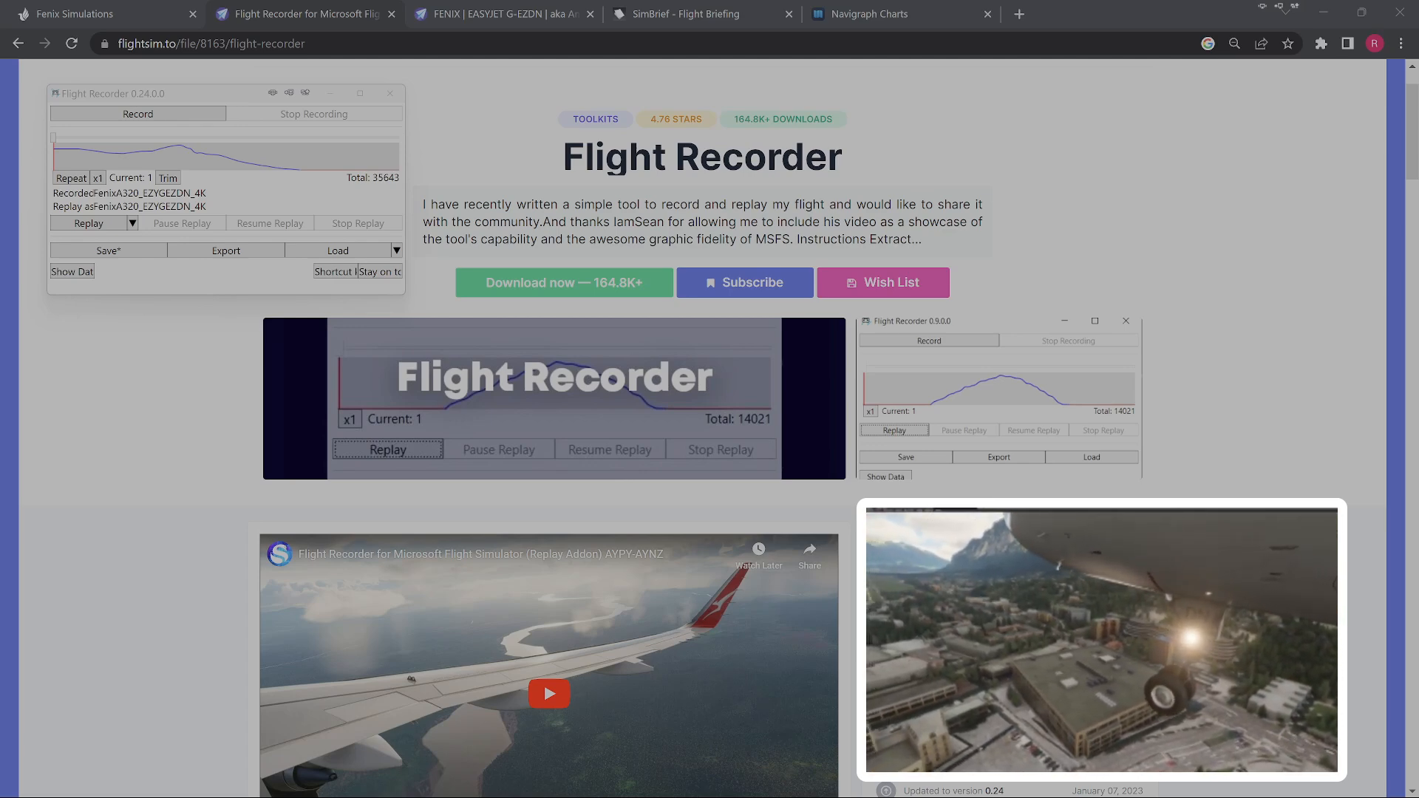
mouse_move(108, 251)
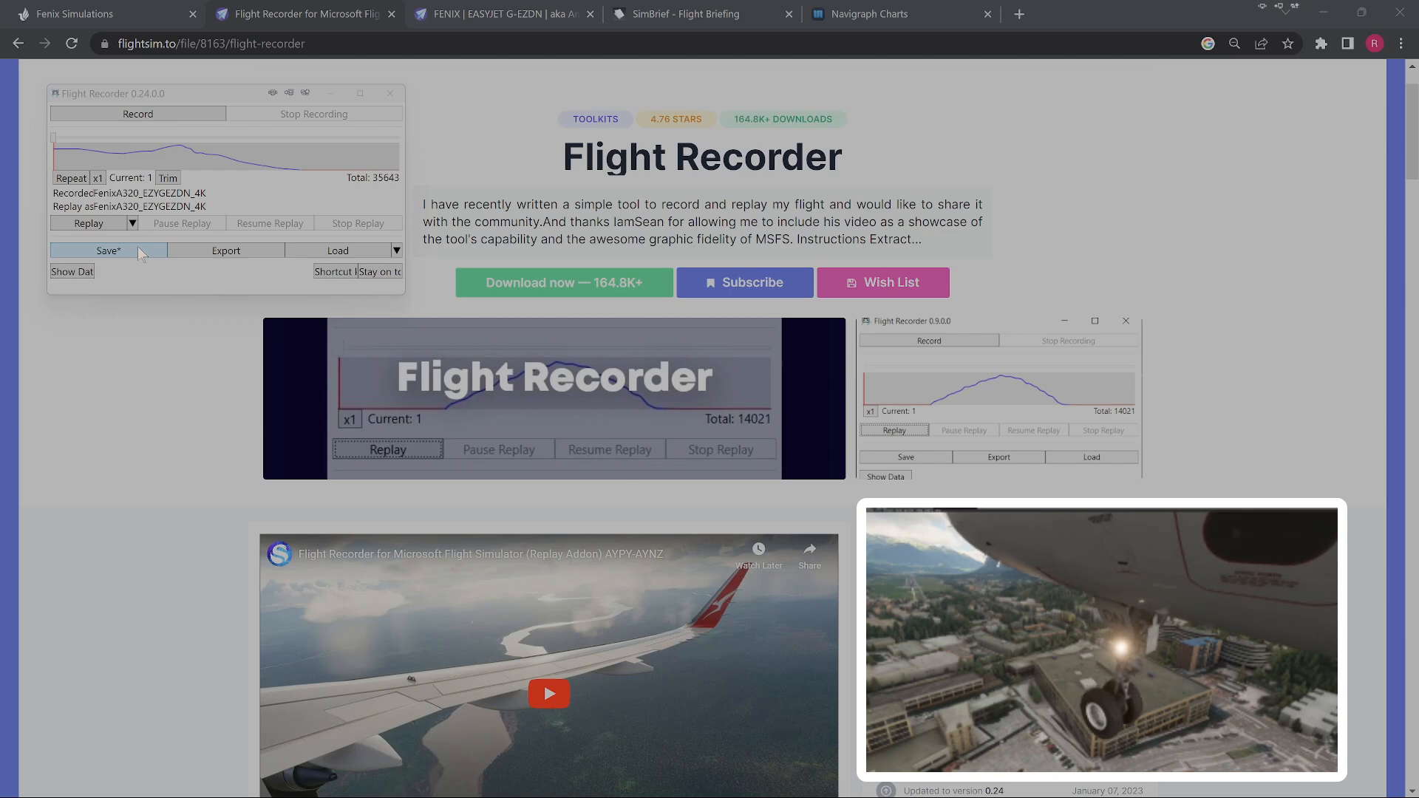
click(501, 13)
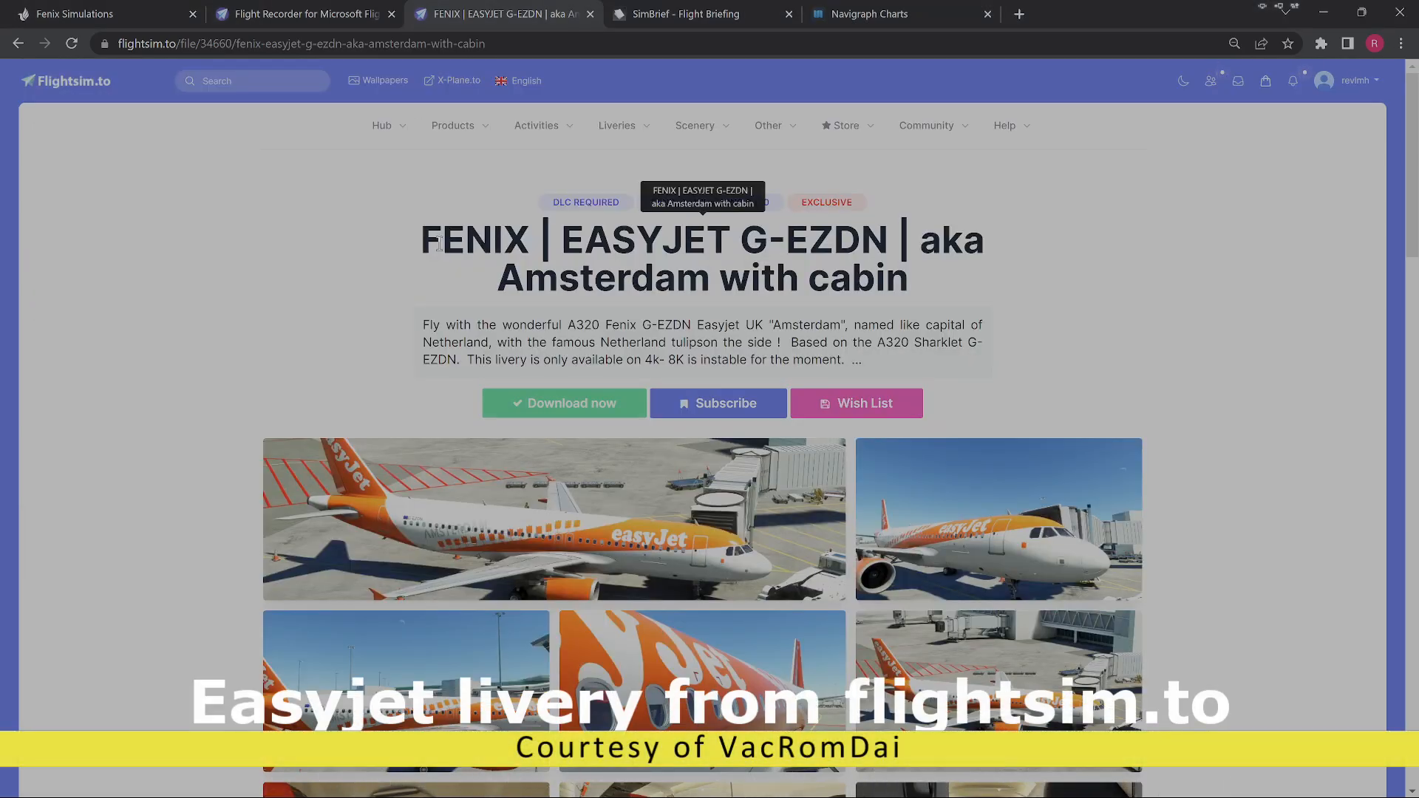
Scroll through the easyJet G-EZDN livery page and view the full-size Fenix cockpit gallery image 1.png.
scroll(down, 3)
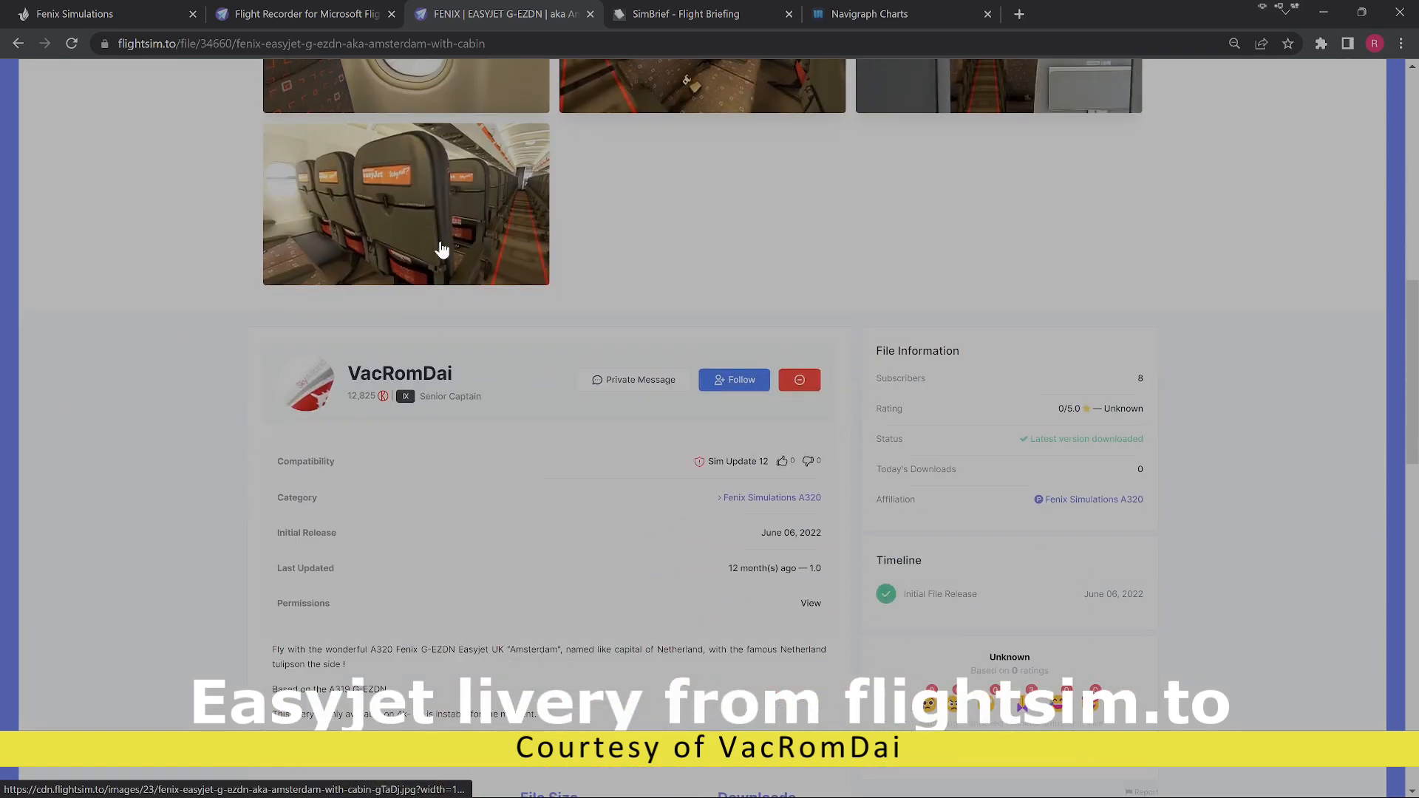
scroll(up, 3)
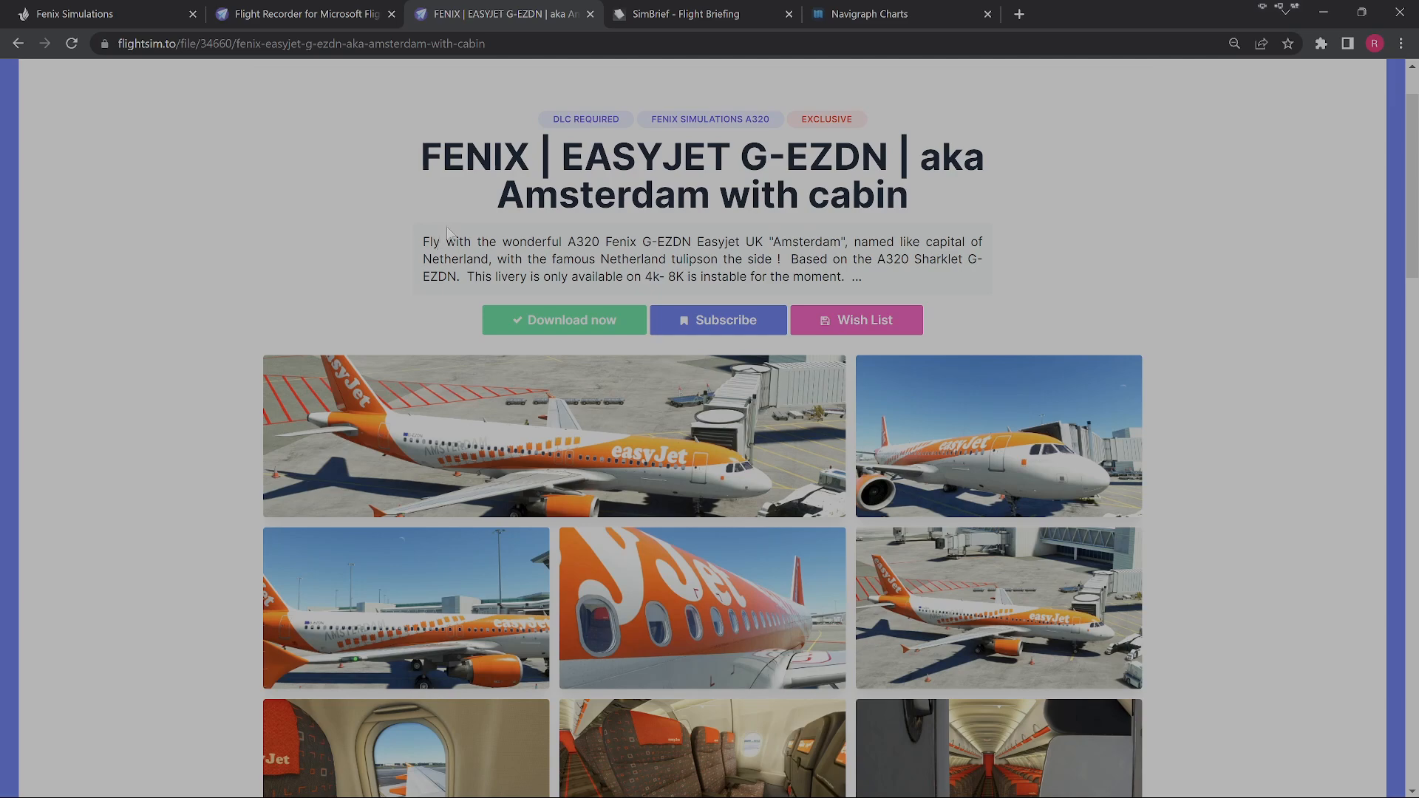
scroll(down, 3)
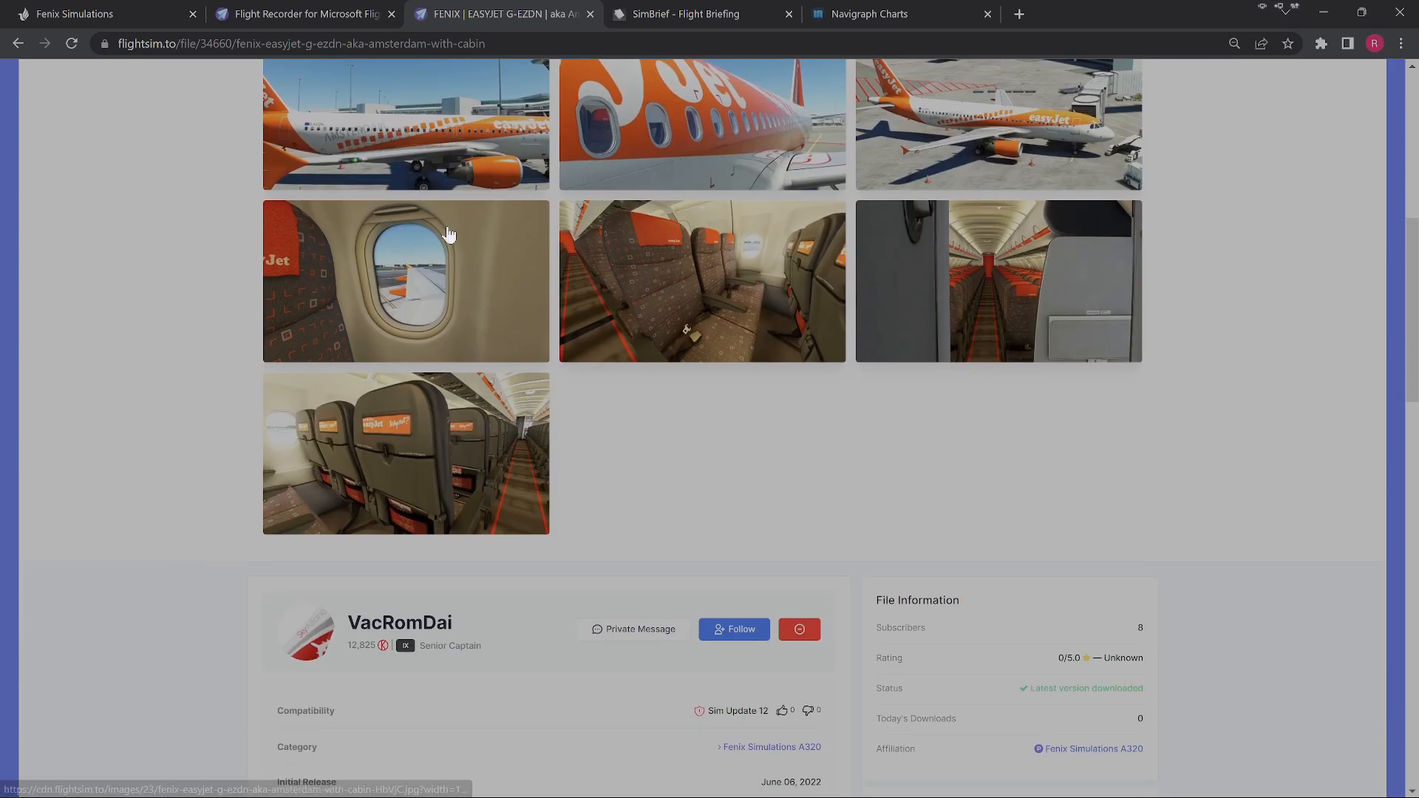
scroll(down, 3)
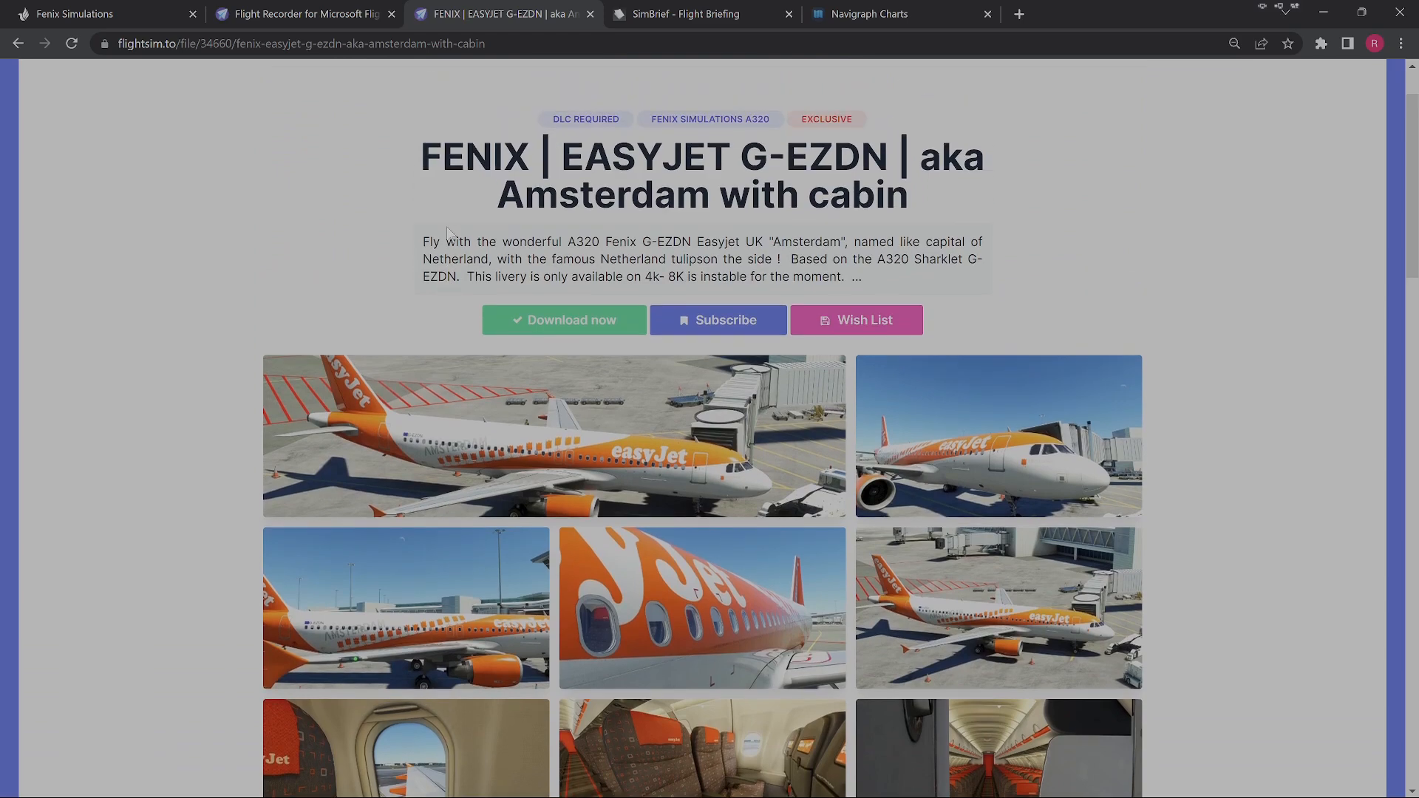
scroll(down, 3)
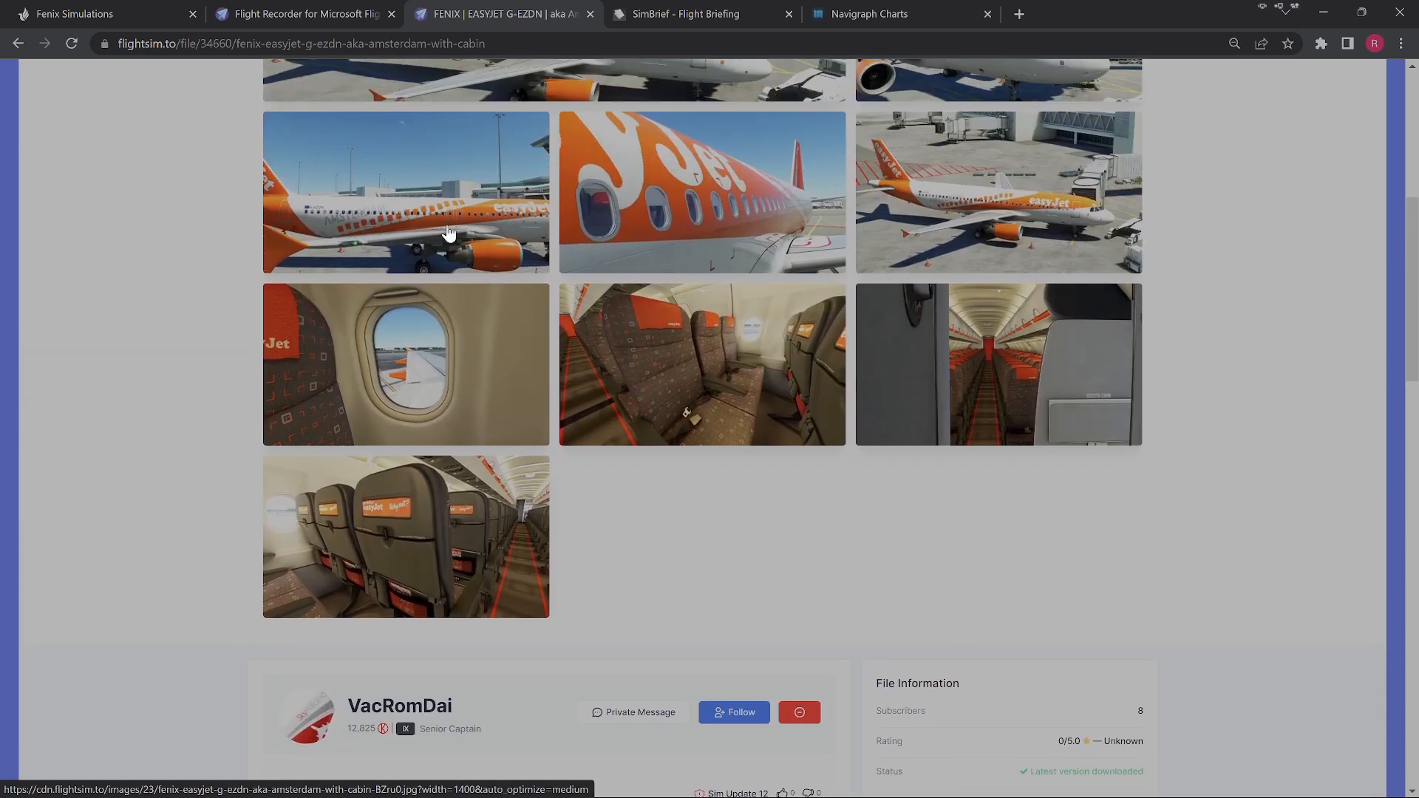
scroll(up, 3)
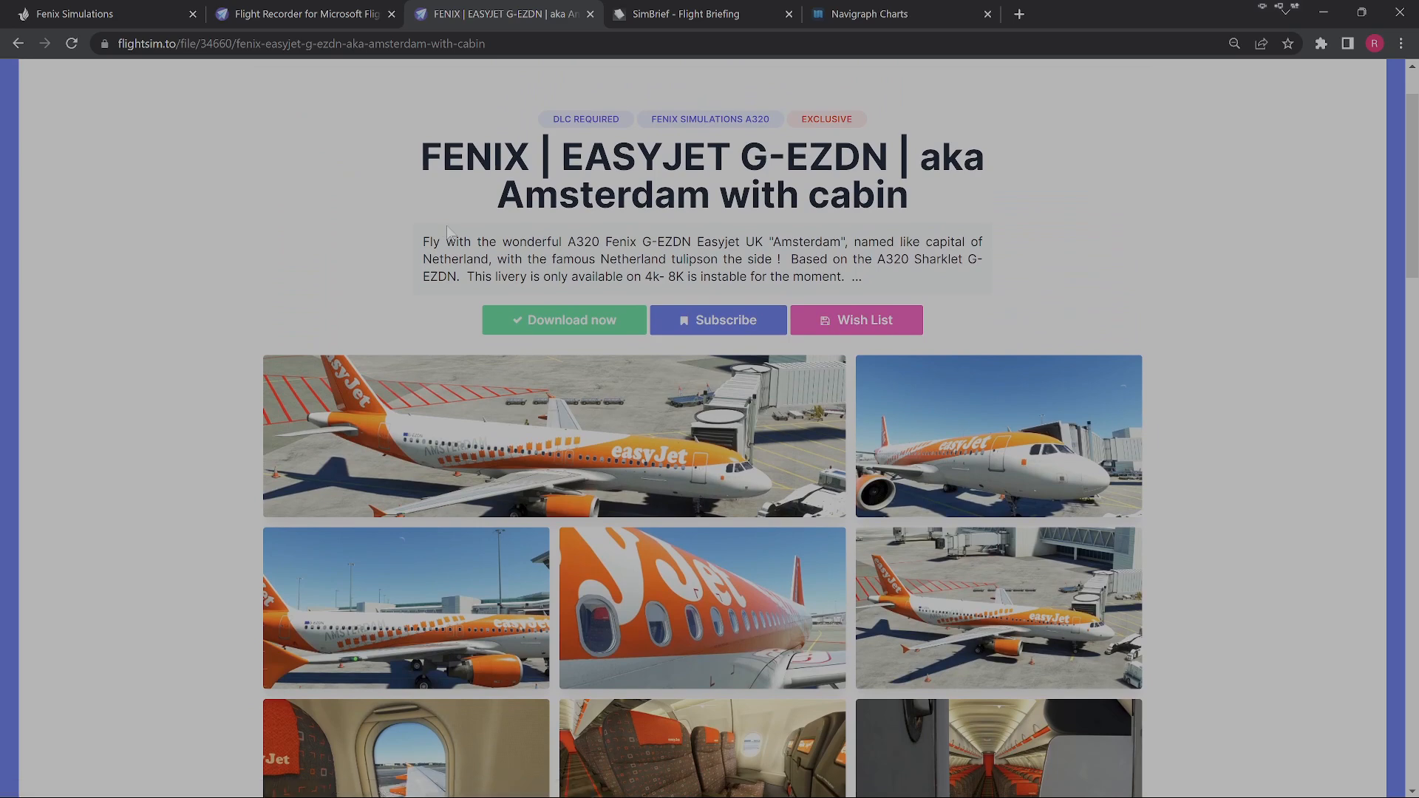
scroll(down, 3)
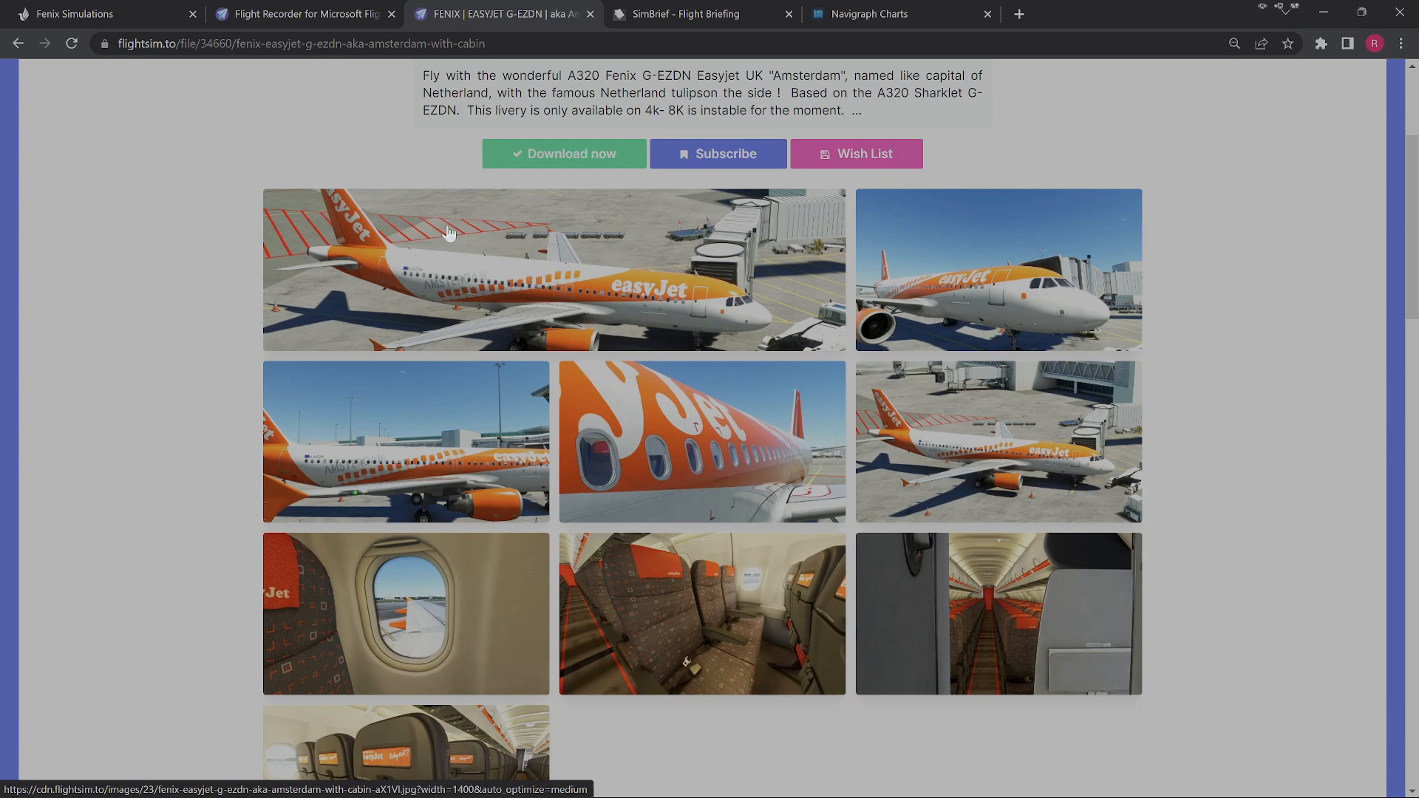
scroll(down, 3)
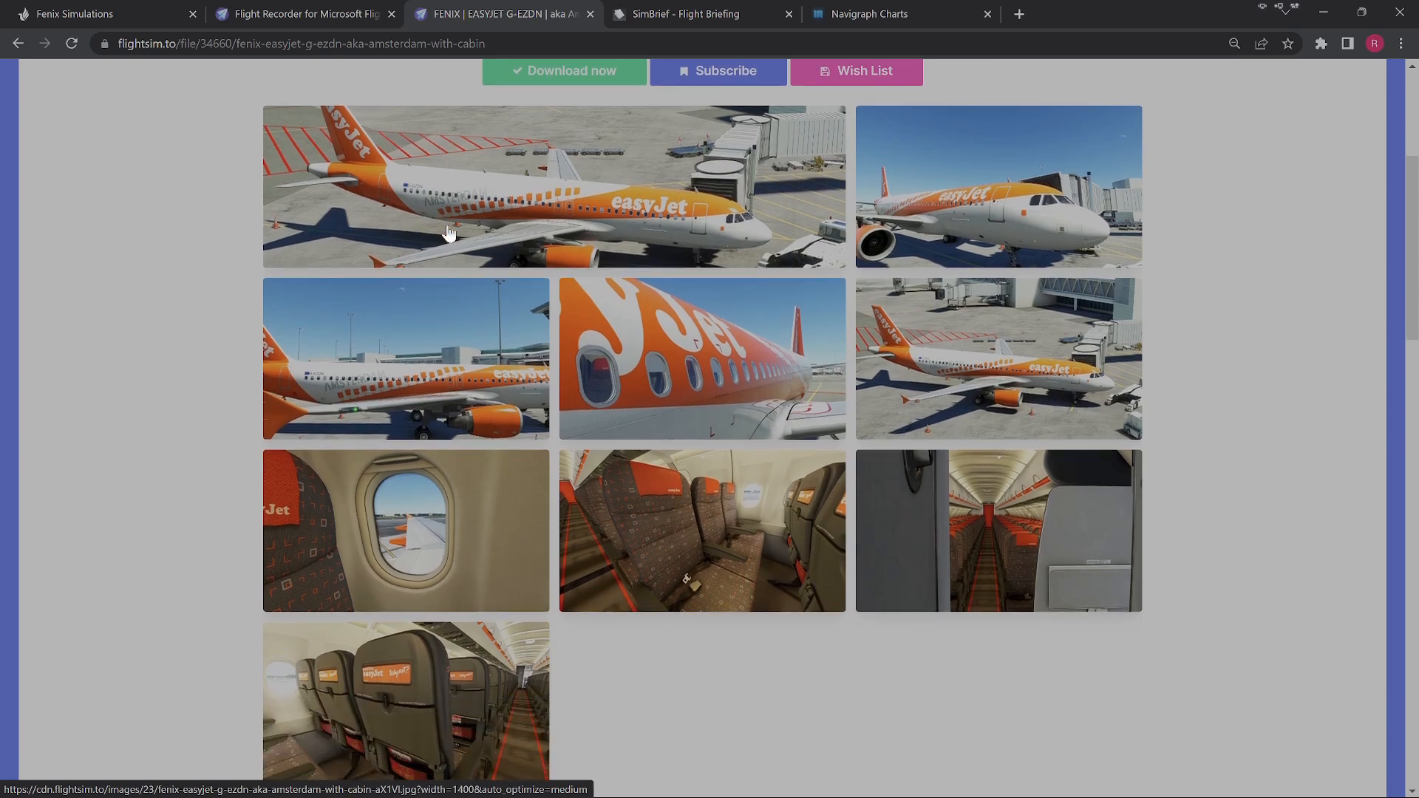
scroll(down, 3)
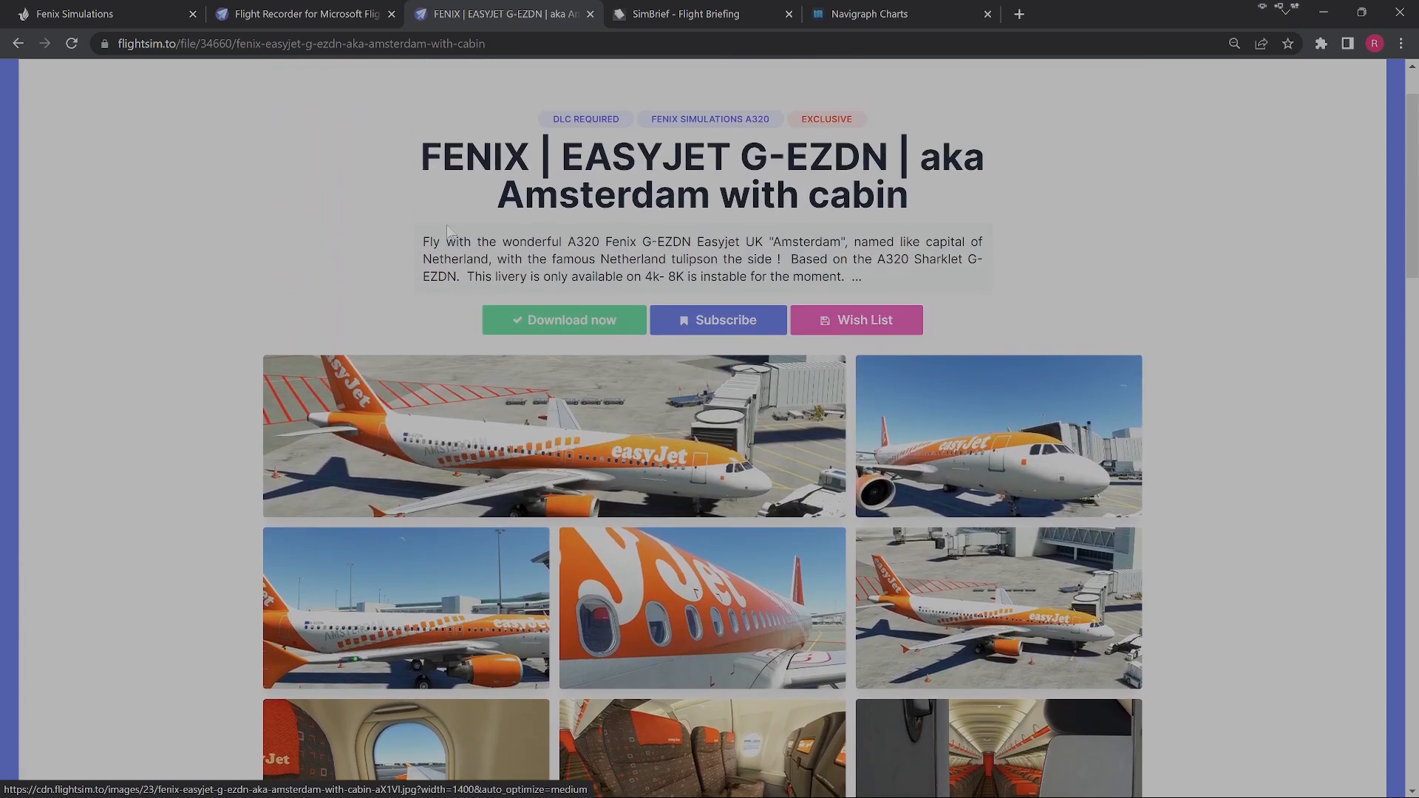
scroll(down, 3)
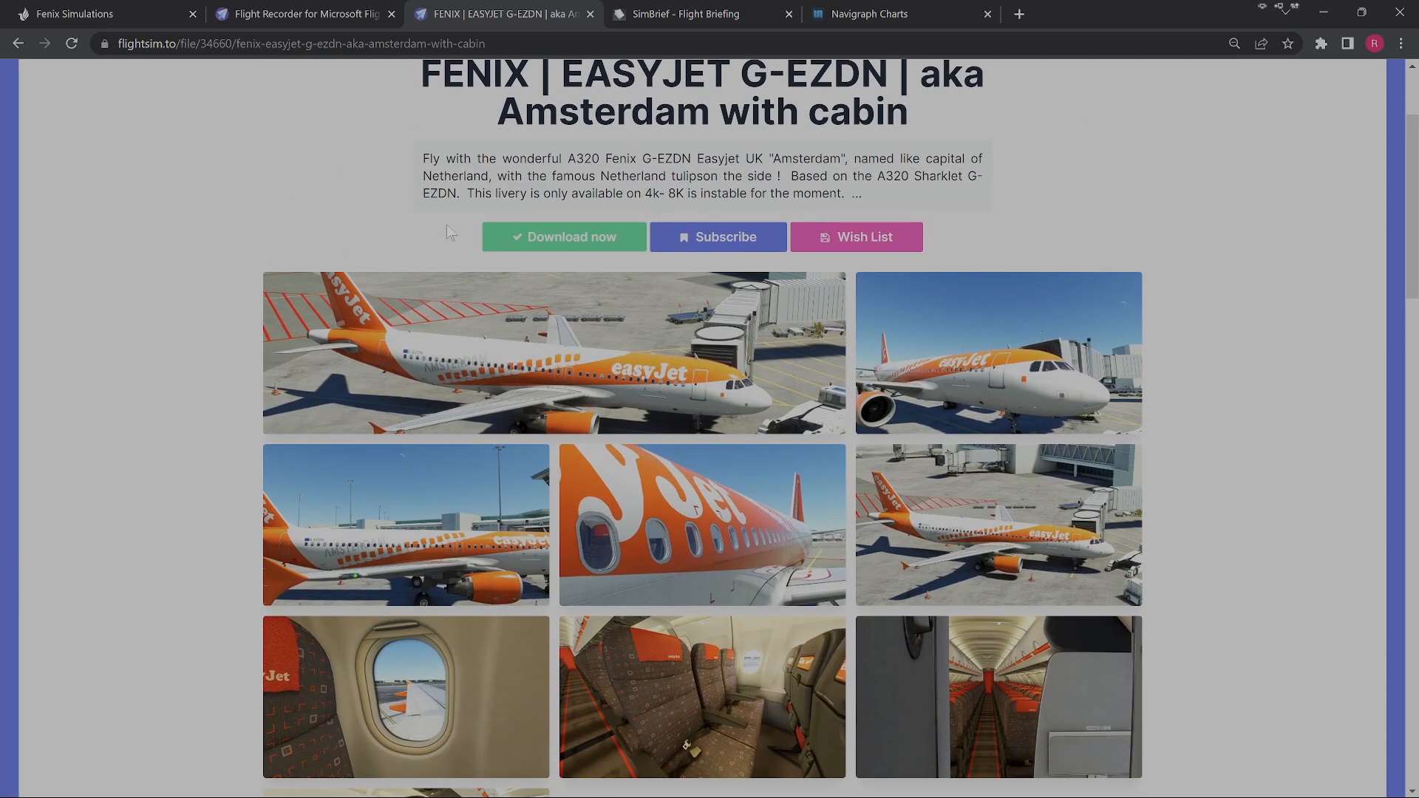
scroll(down, 3)
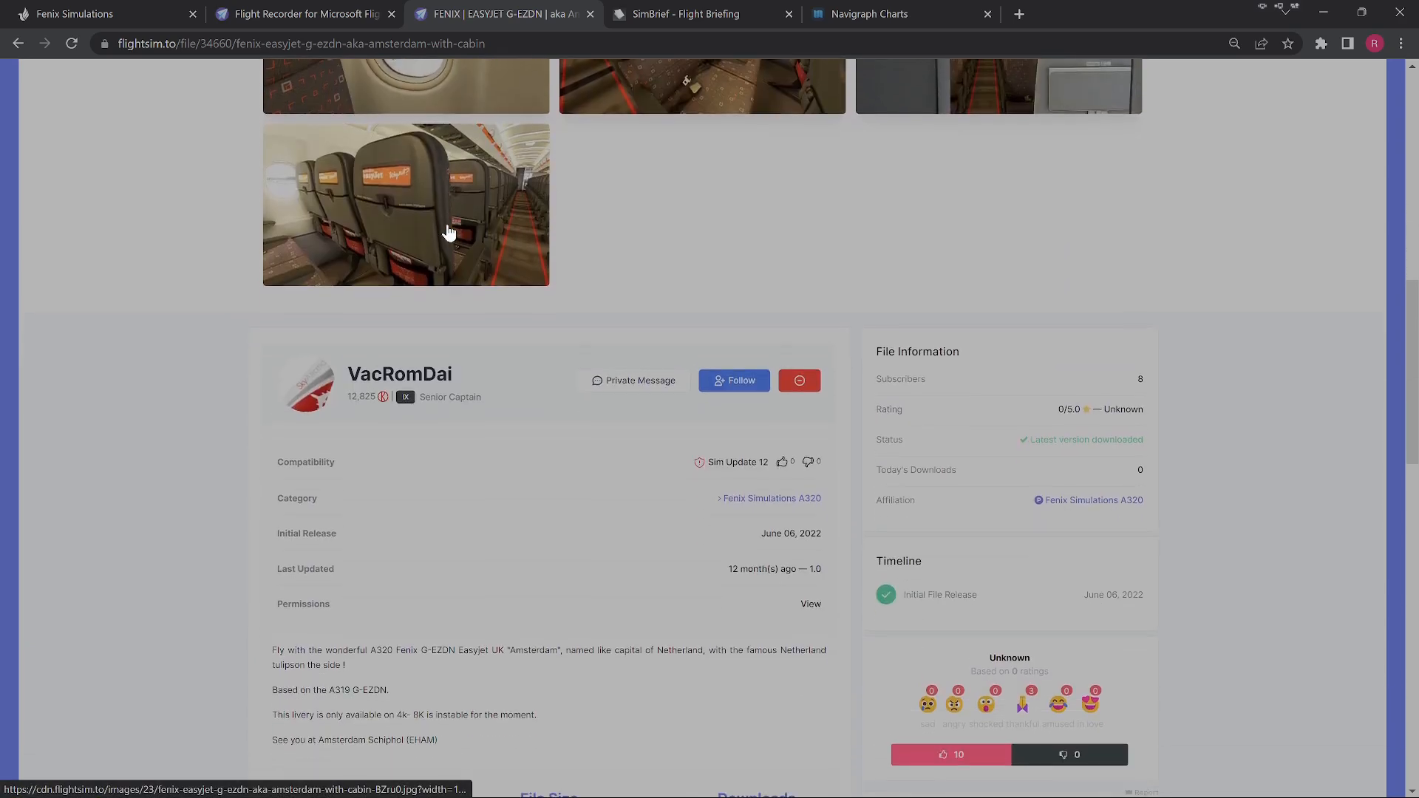
scroll(down, 3)
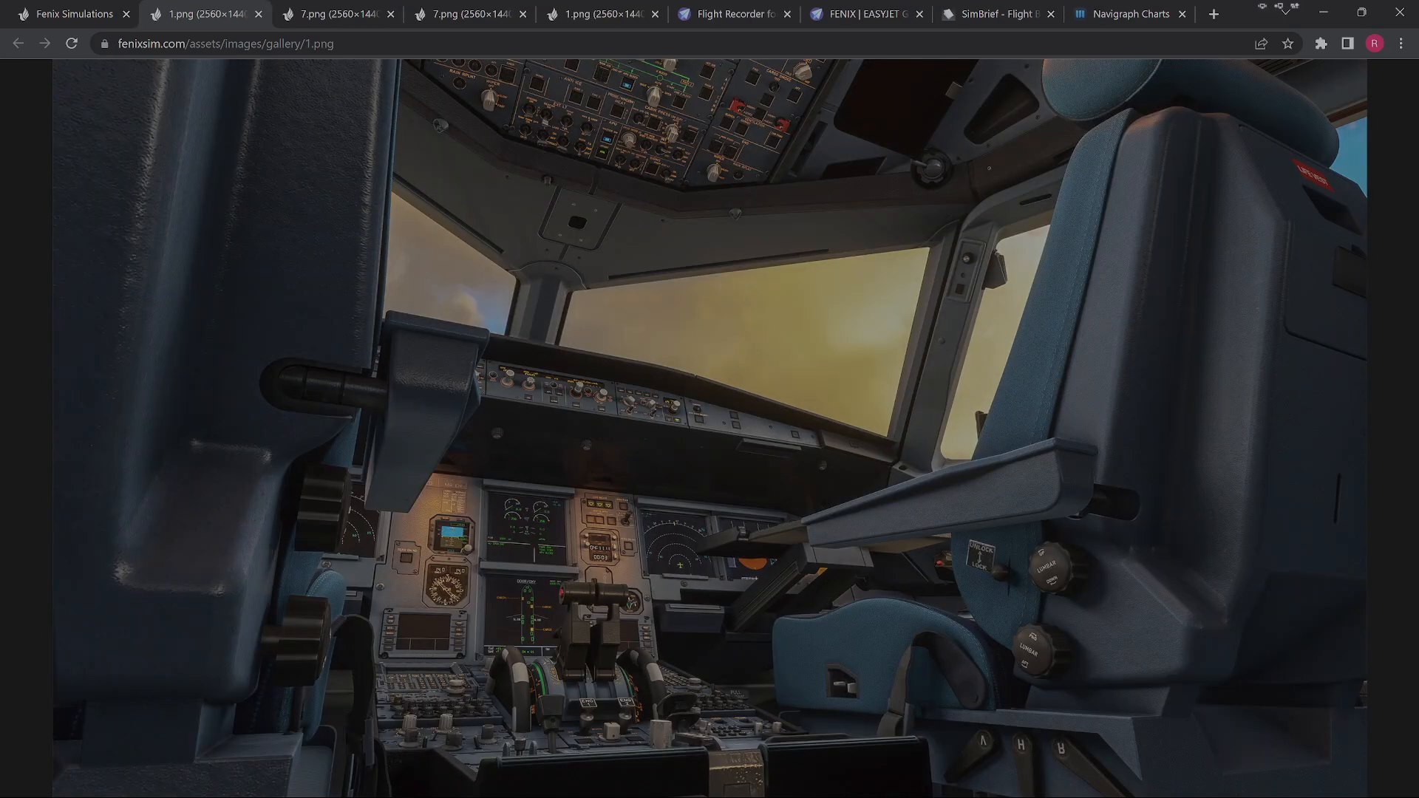
Switch to the YouTube tab showing The Flying Doctor channel Home page.
click(185, 13)
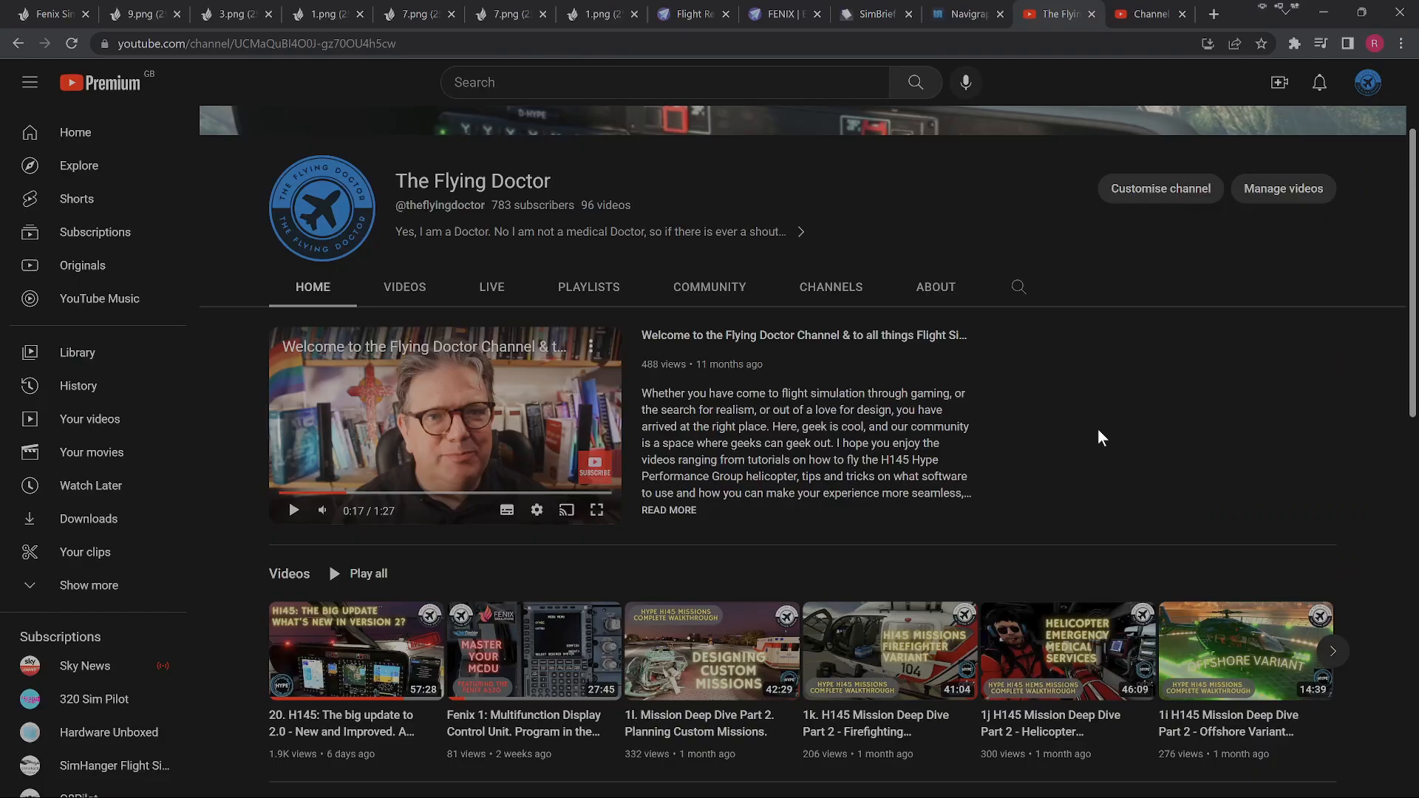
scroll(down, 3)
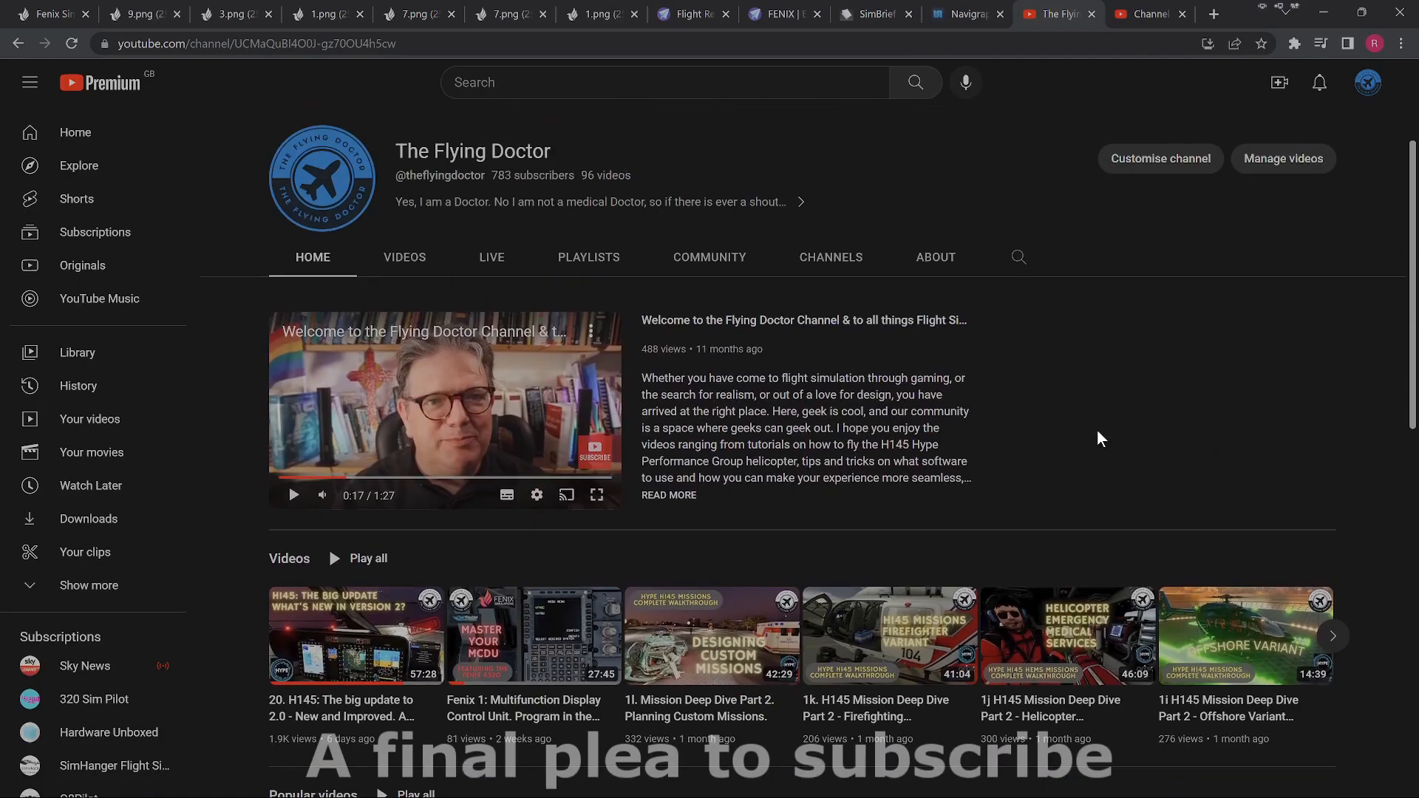
scroll(down, 3)
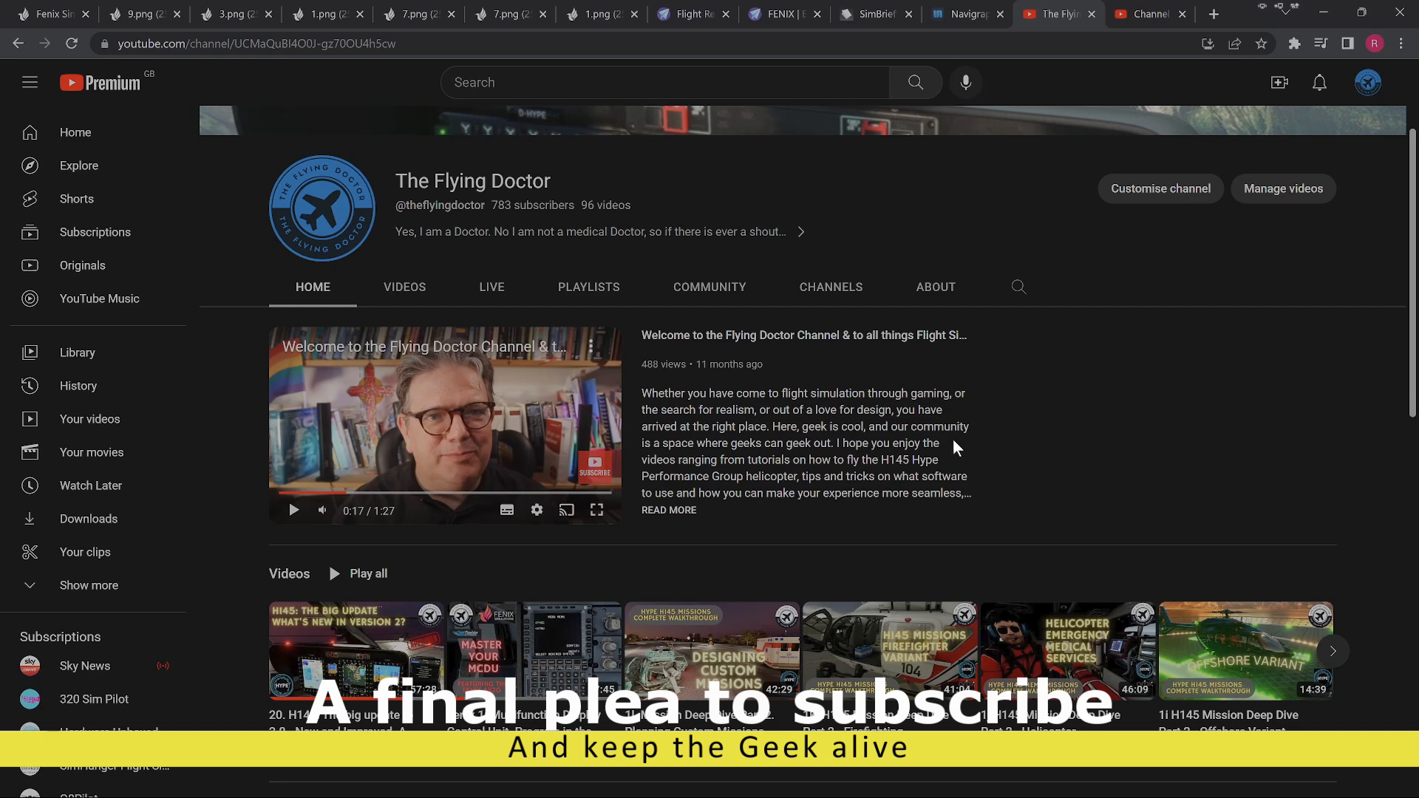
mouse_move(933, 441)
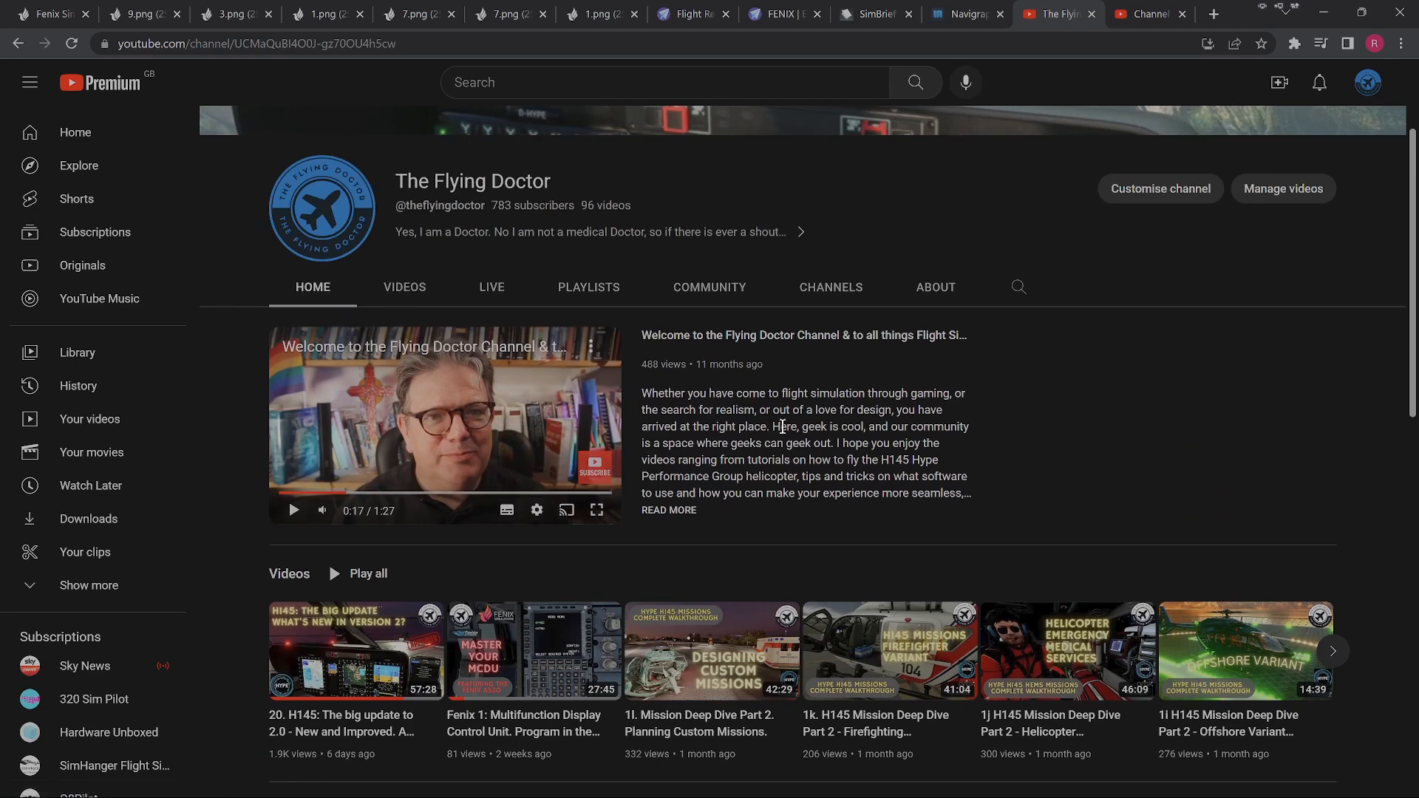
mouse_move(513, 207)
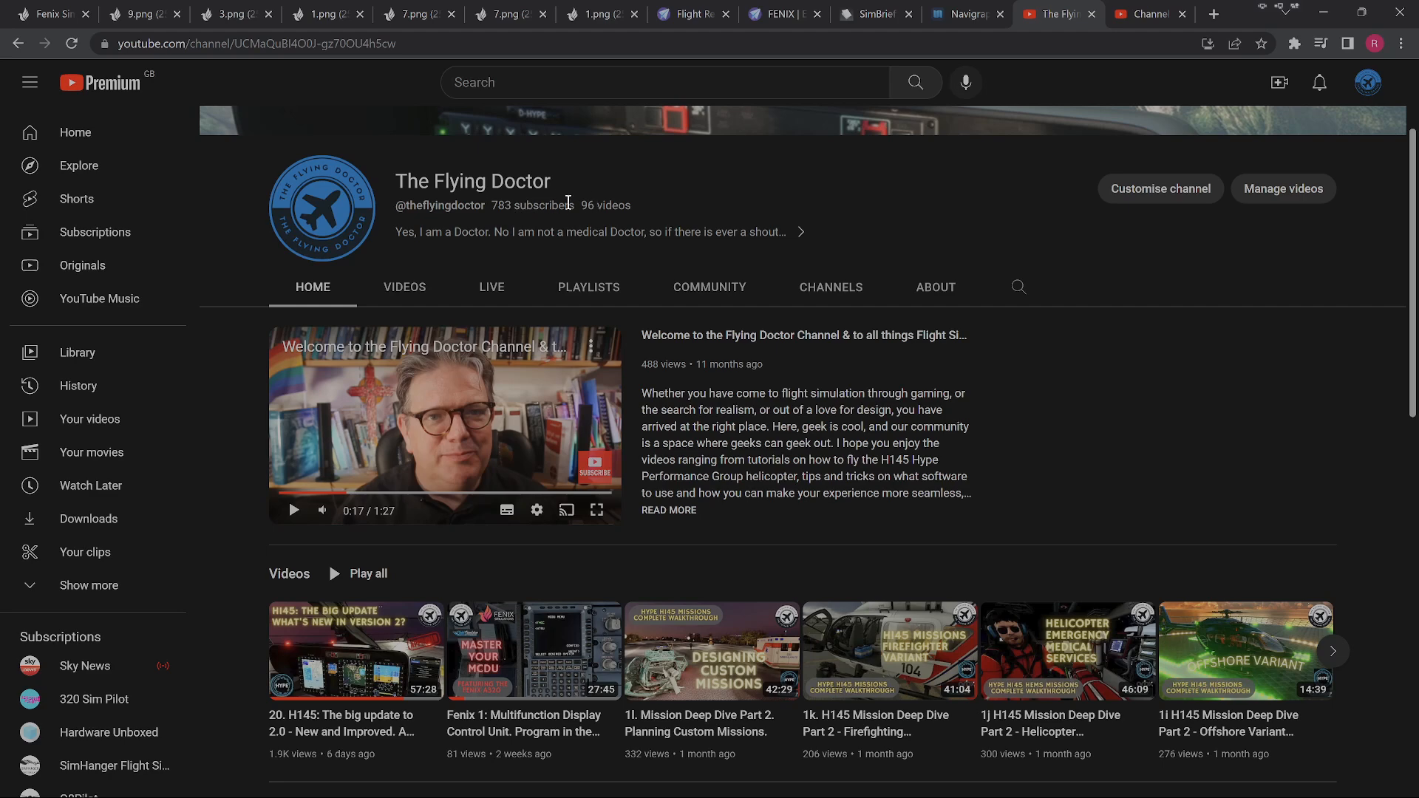
mouse_move(760, 405)
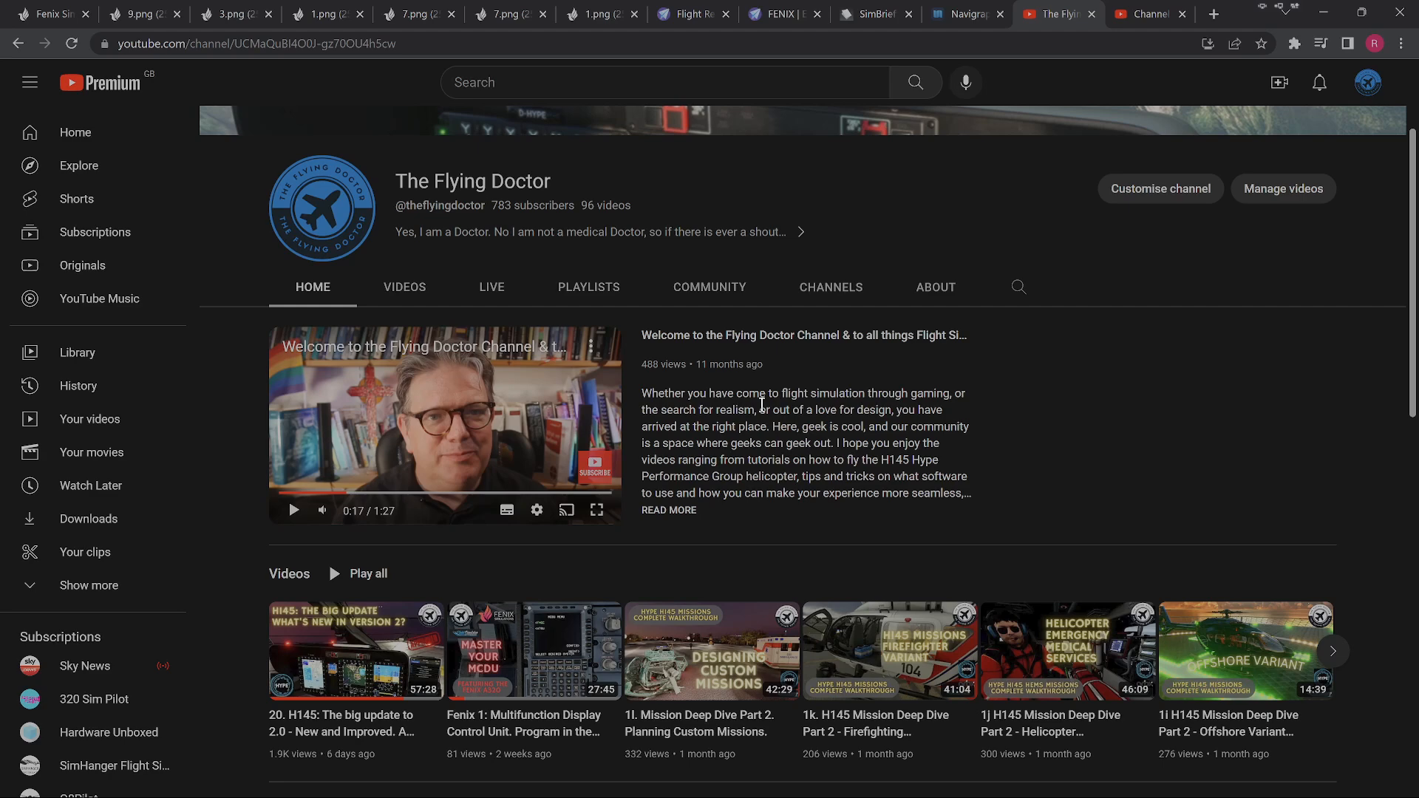
mouse_move(757, 409)
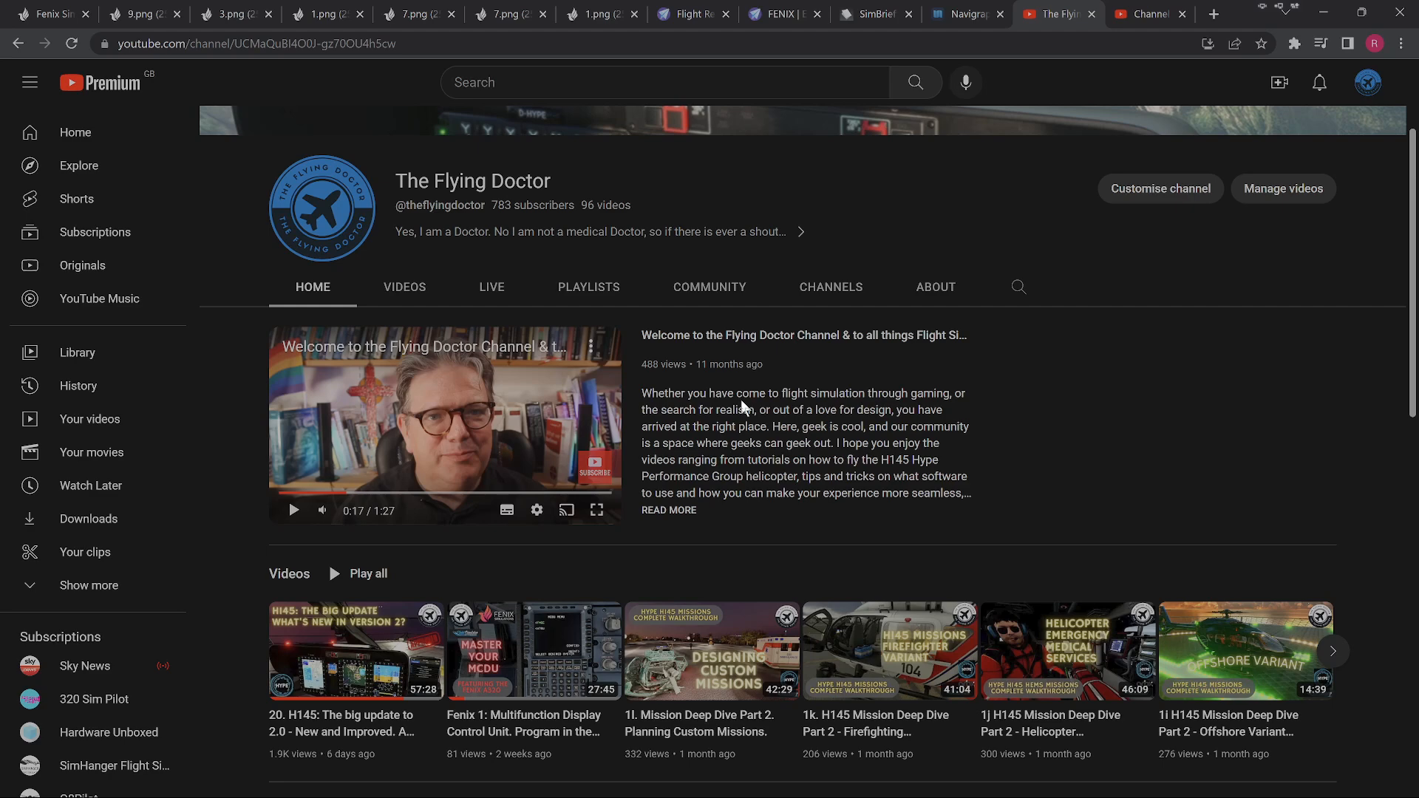
mouse_move(741, 402)
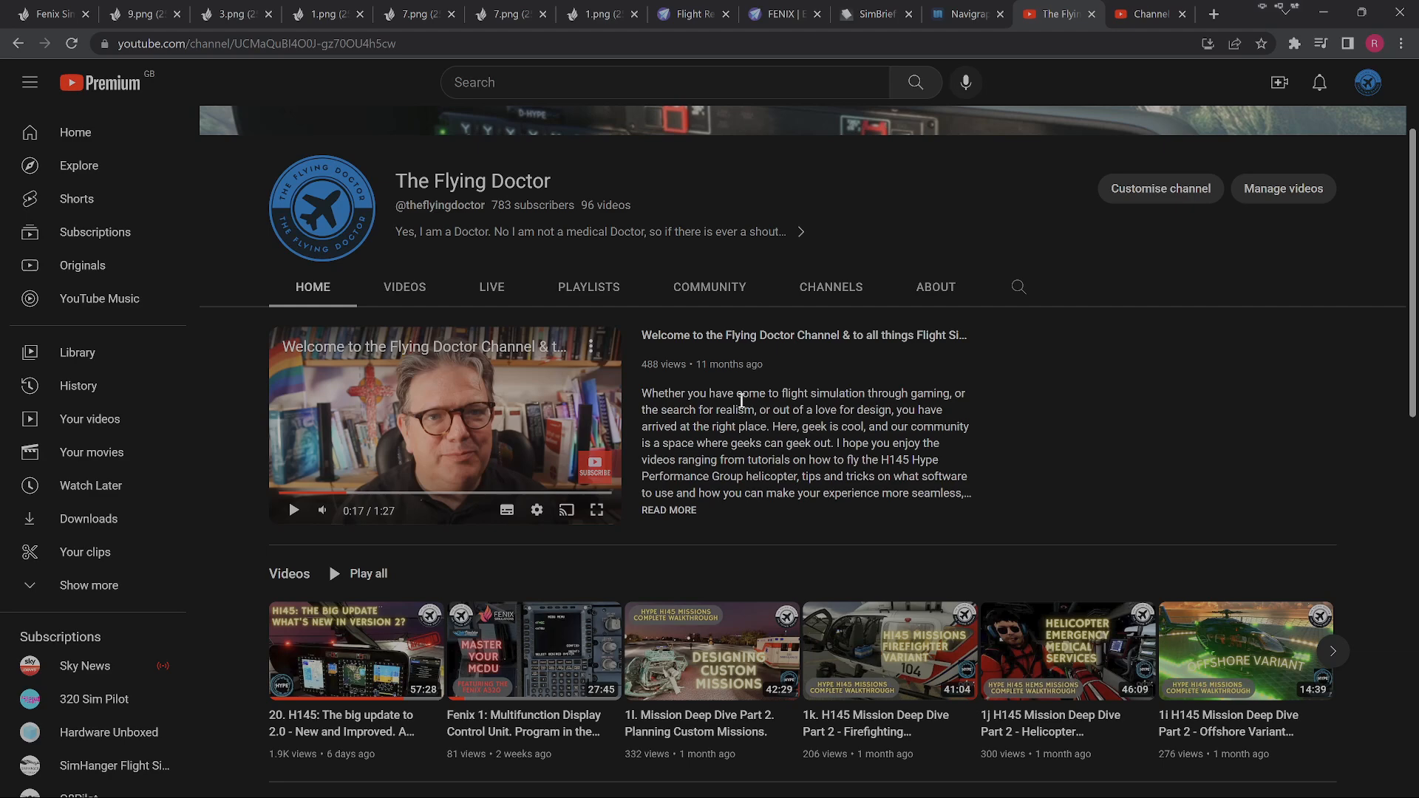
mouse_move(727, 414)
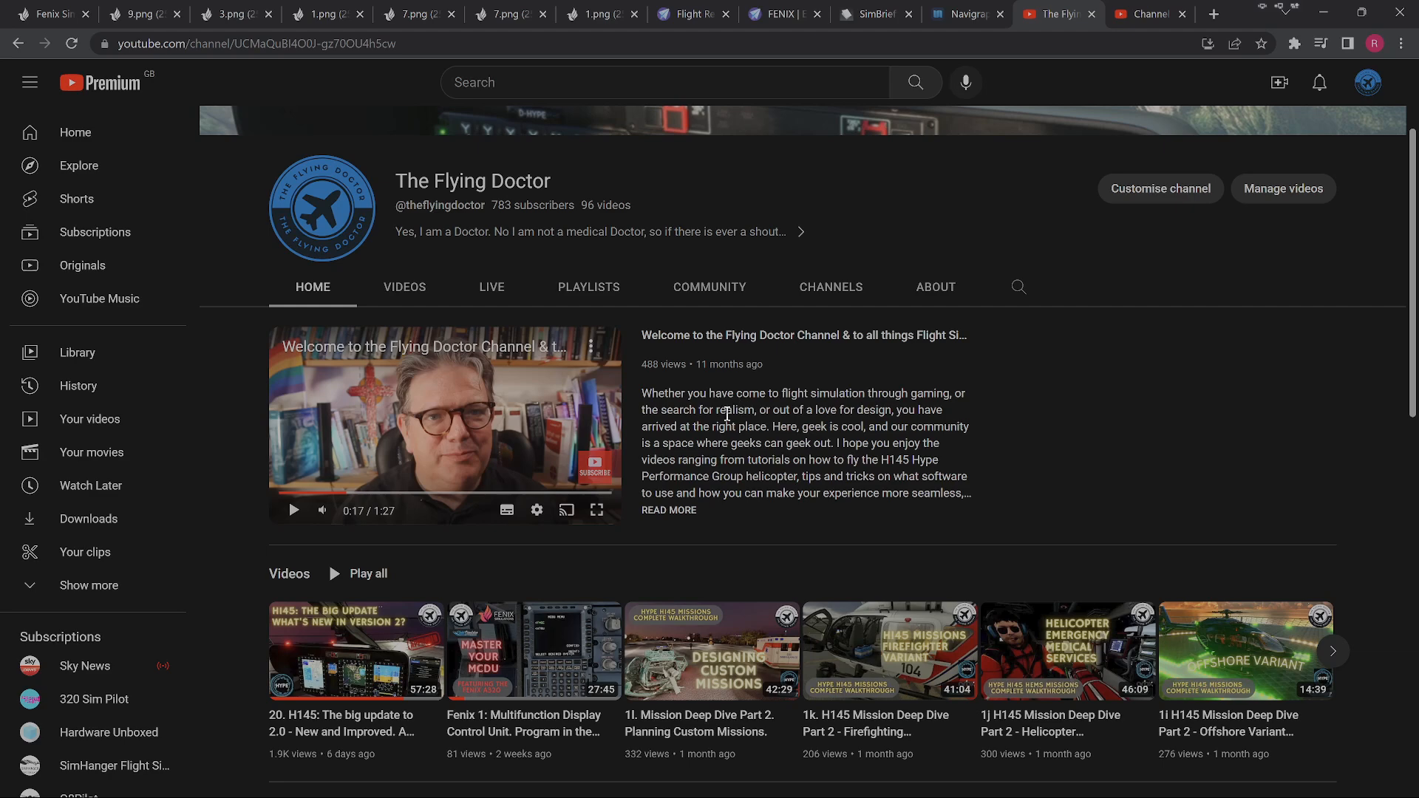
scroll(down, 3)
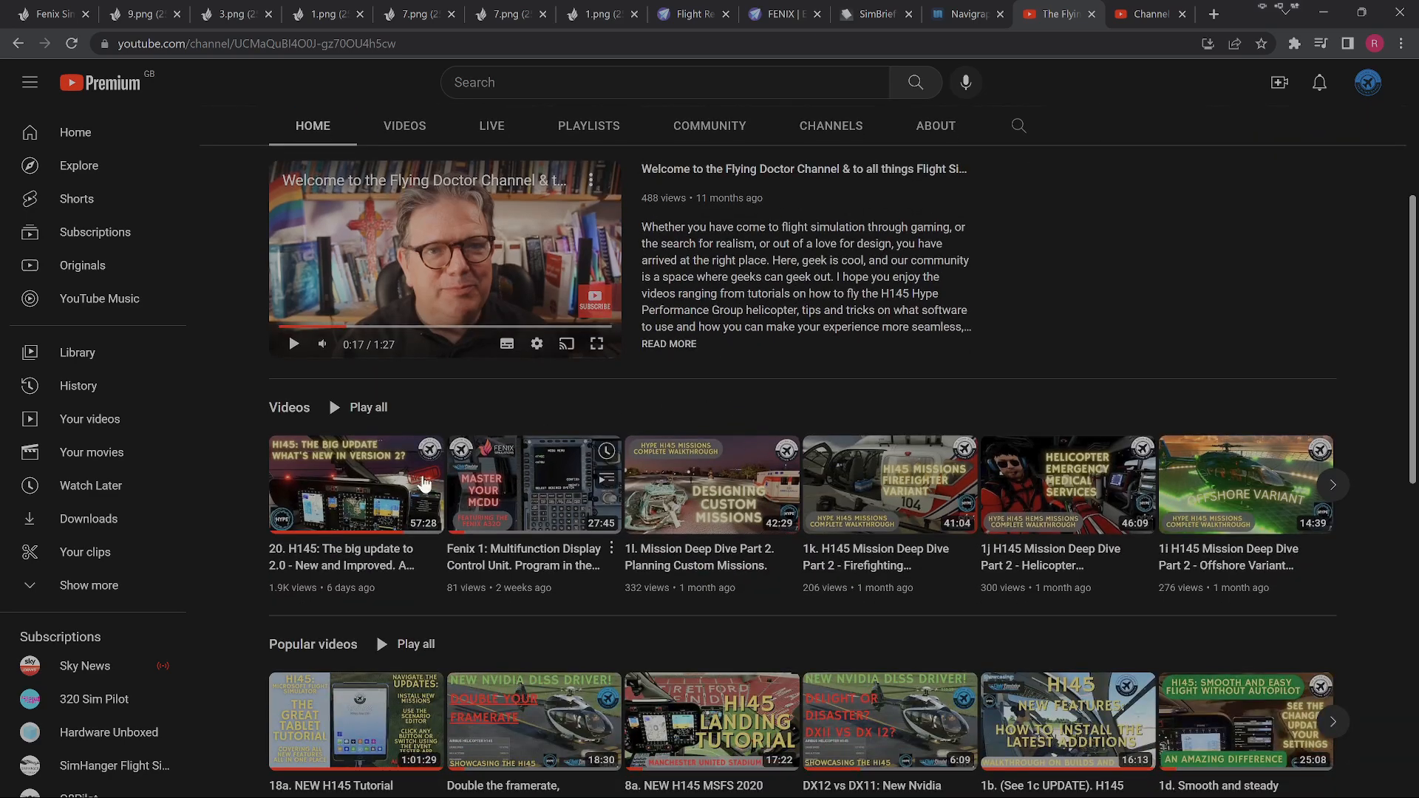
mouse_move(357, 485)
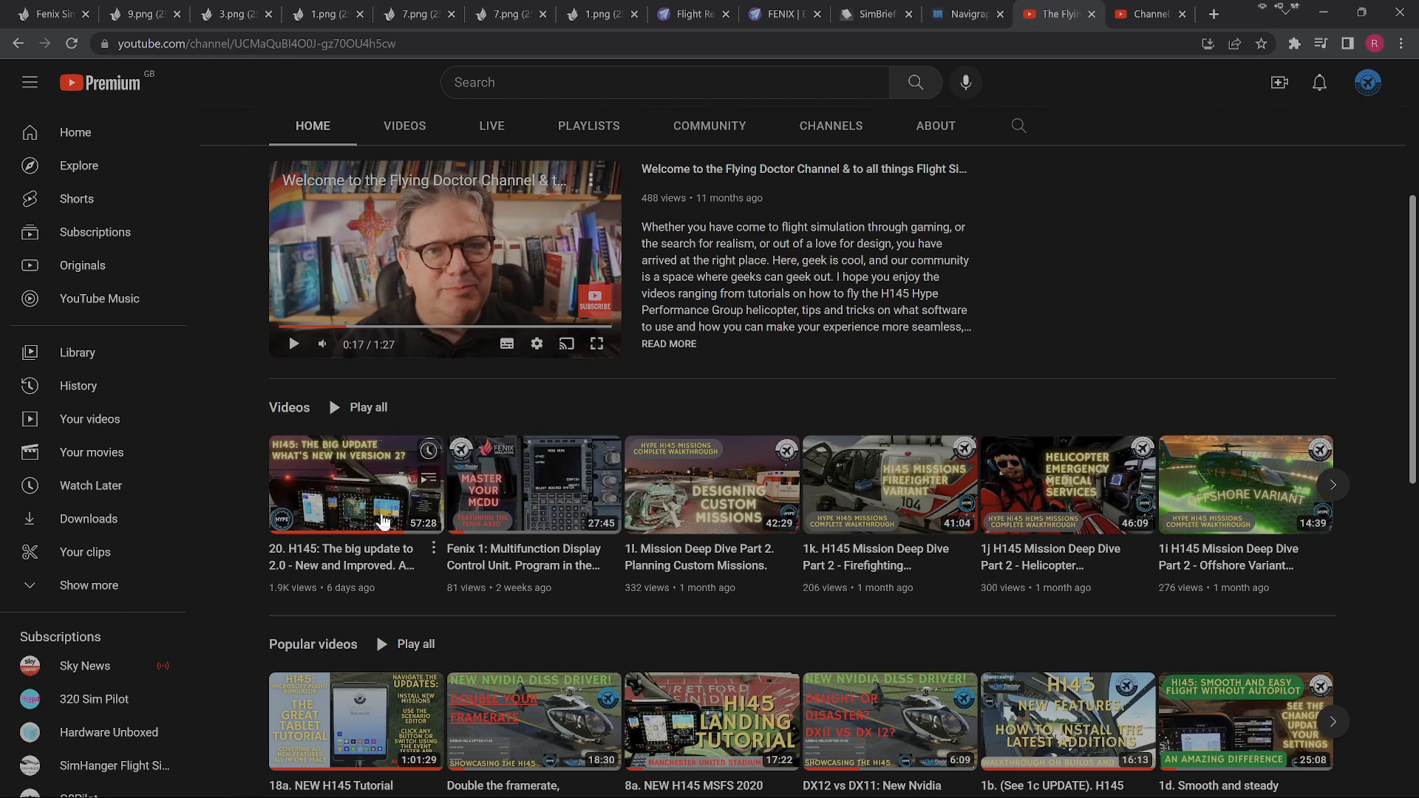
mouse_move(356, 485)
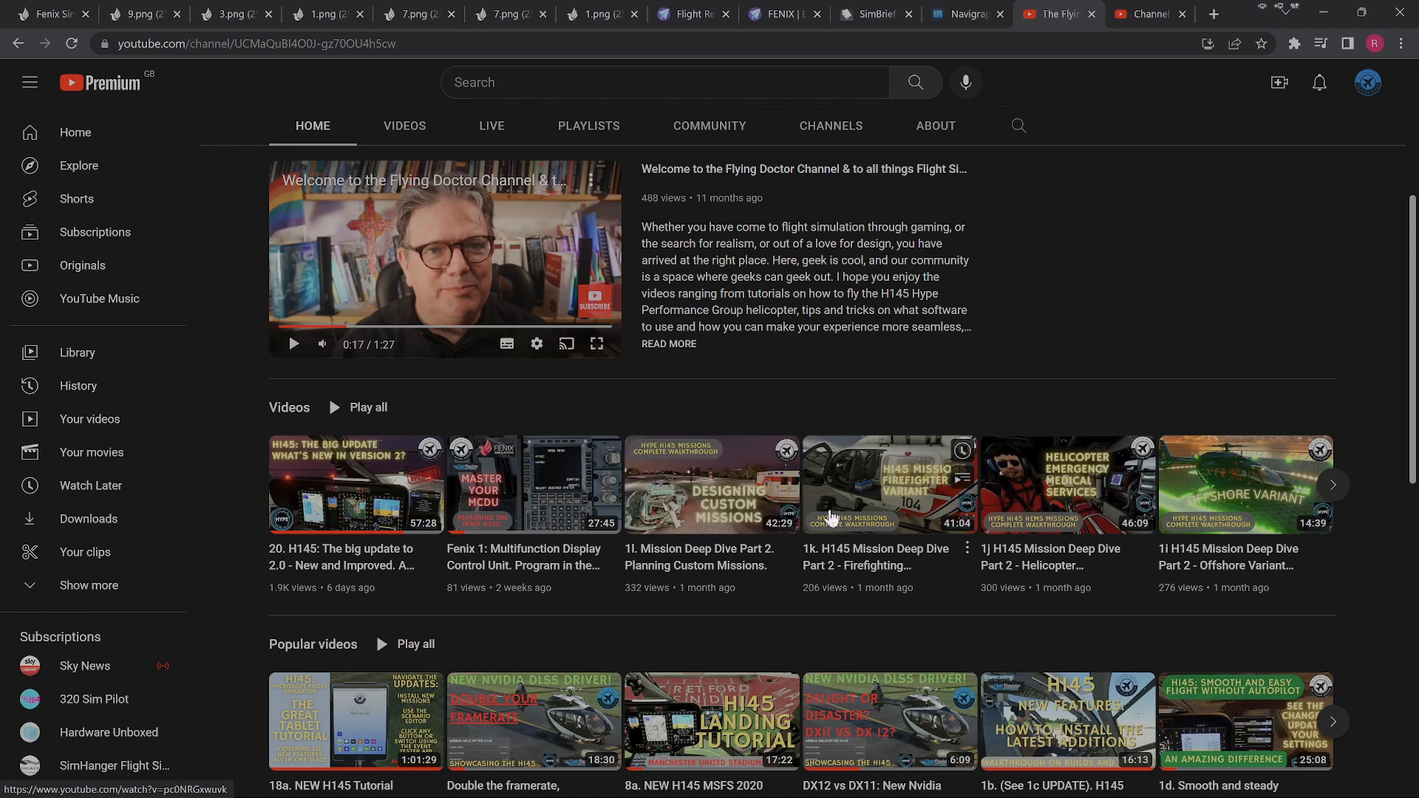
mouse_move(781, 525)
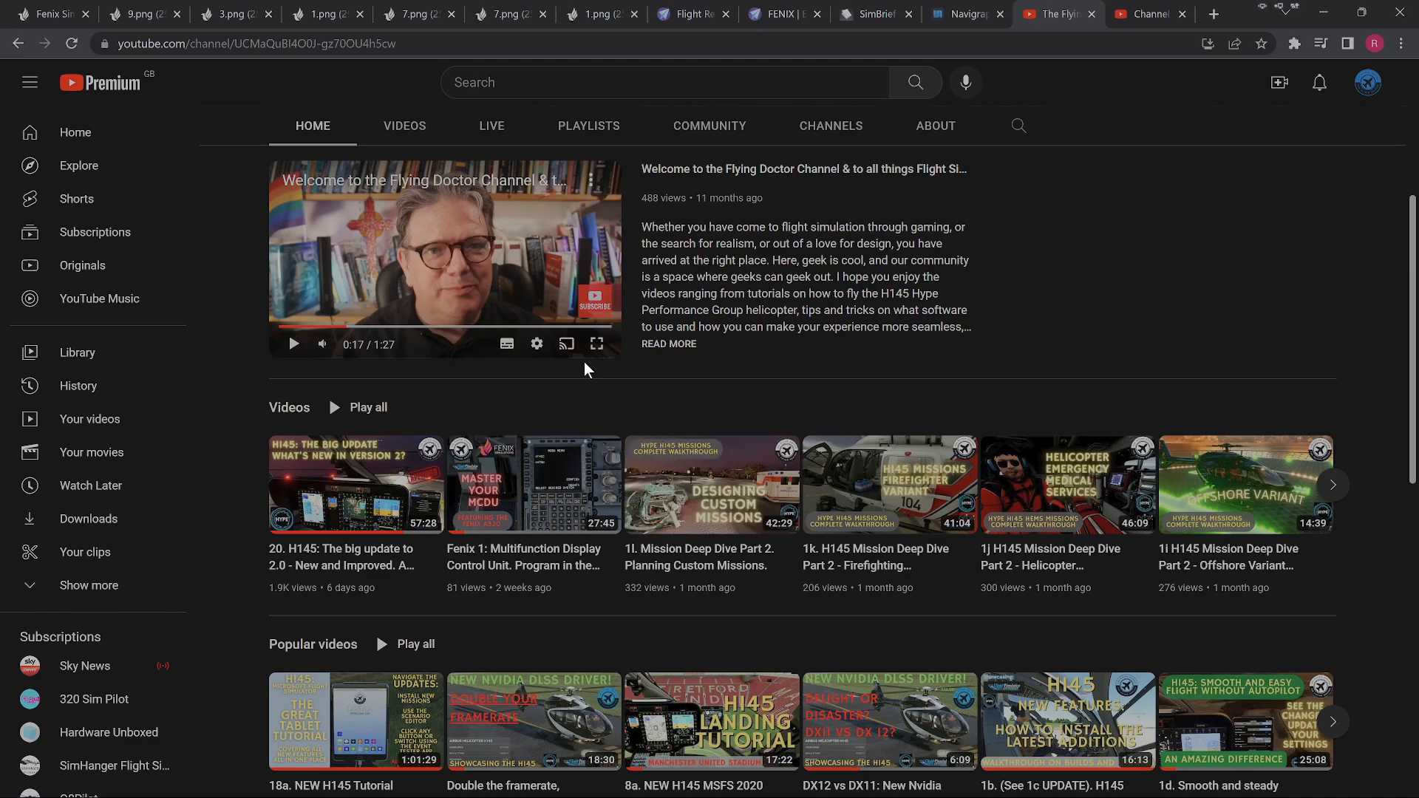
click(1144, 15)
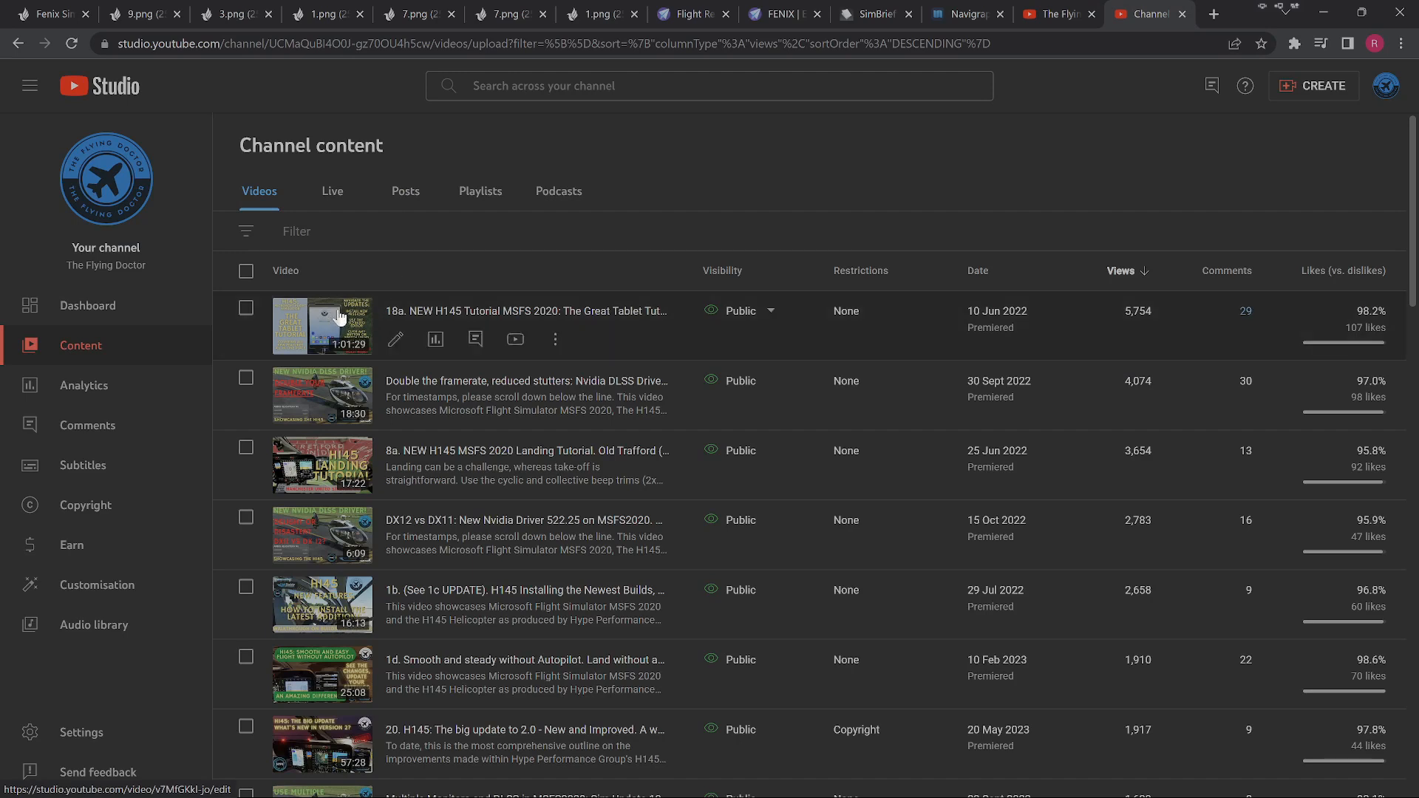
mouse_move(593, 337)
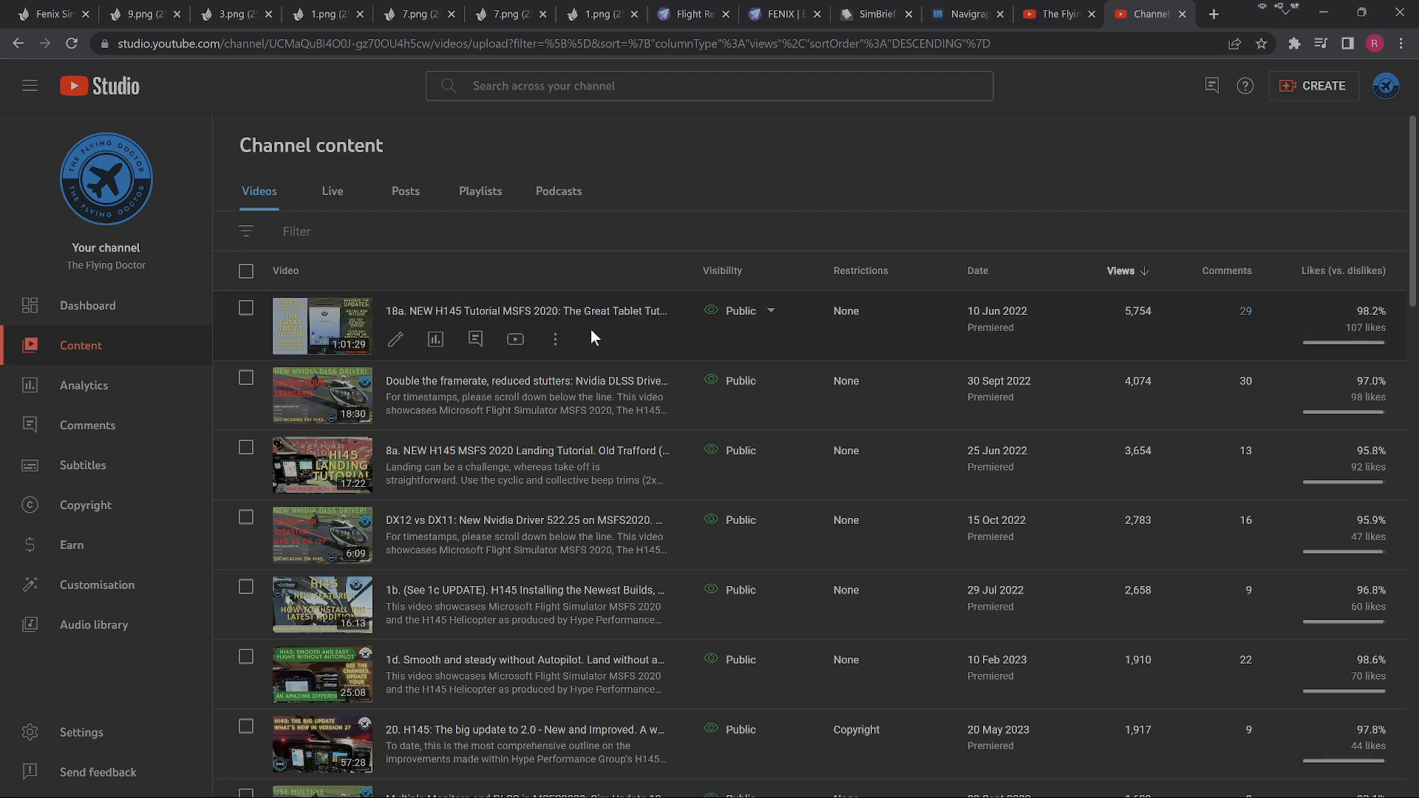
mouse_move(525, 311)
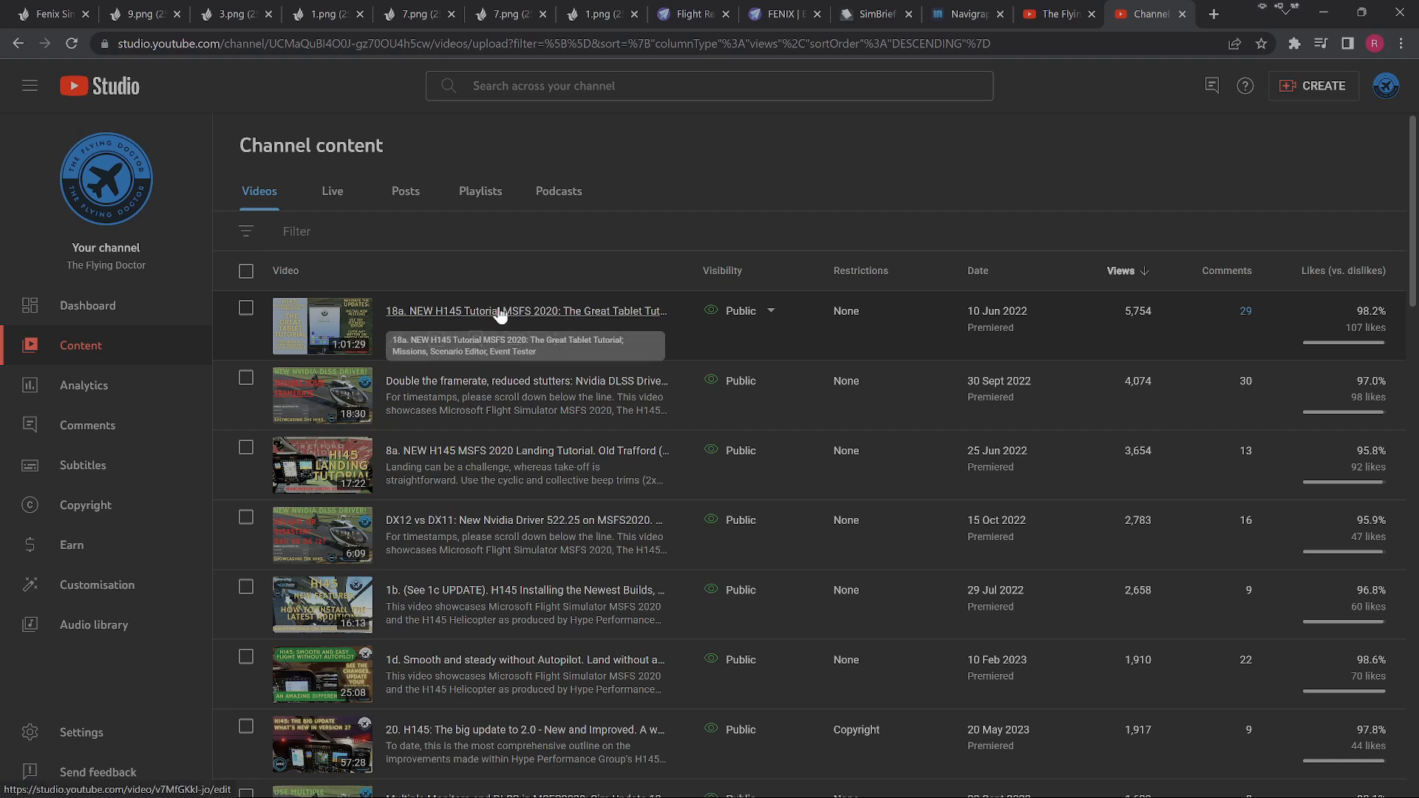
mouse_move(445, 318)
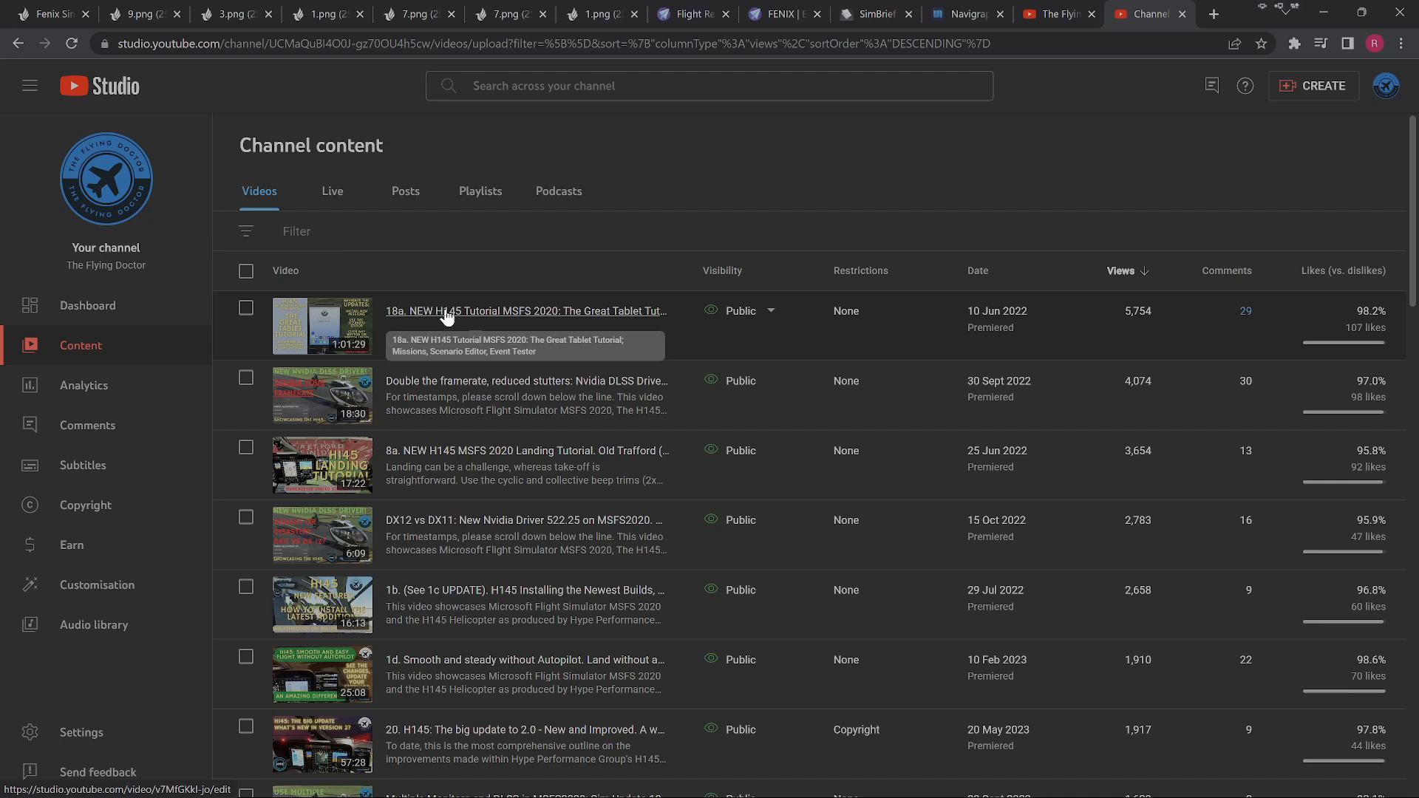
mouse_move(418, 381)
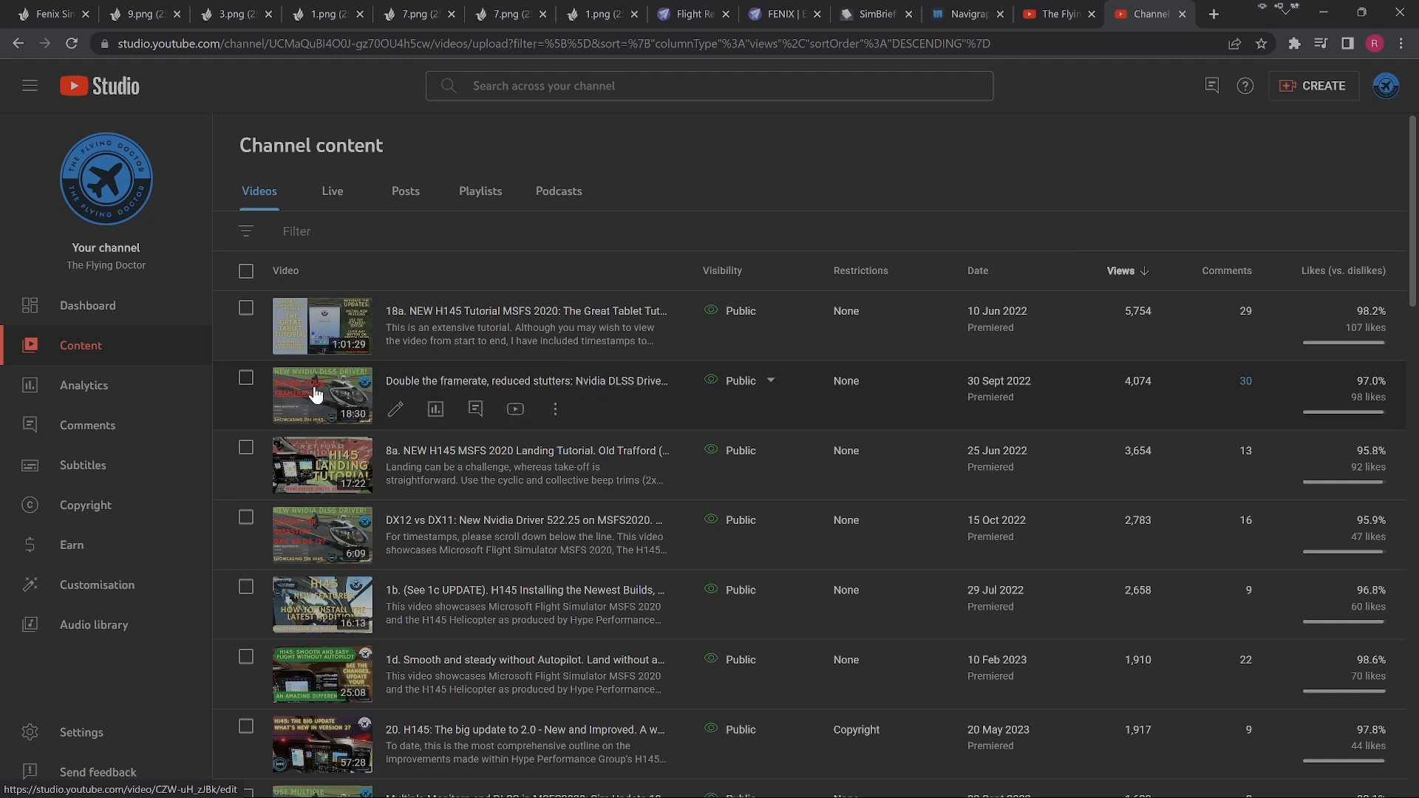
mouse_move(319, 394)
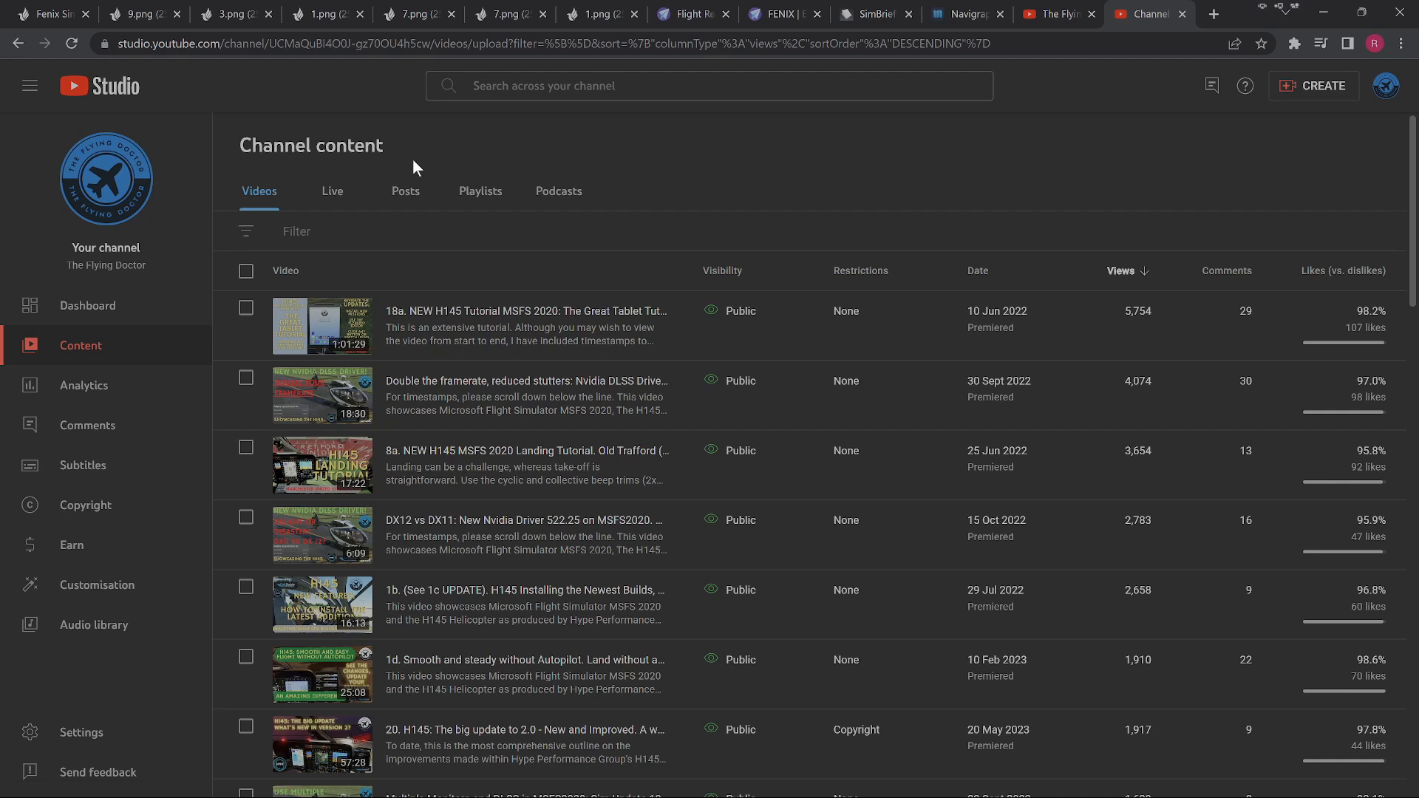
mouse_move(414, 163)
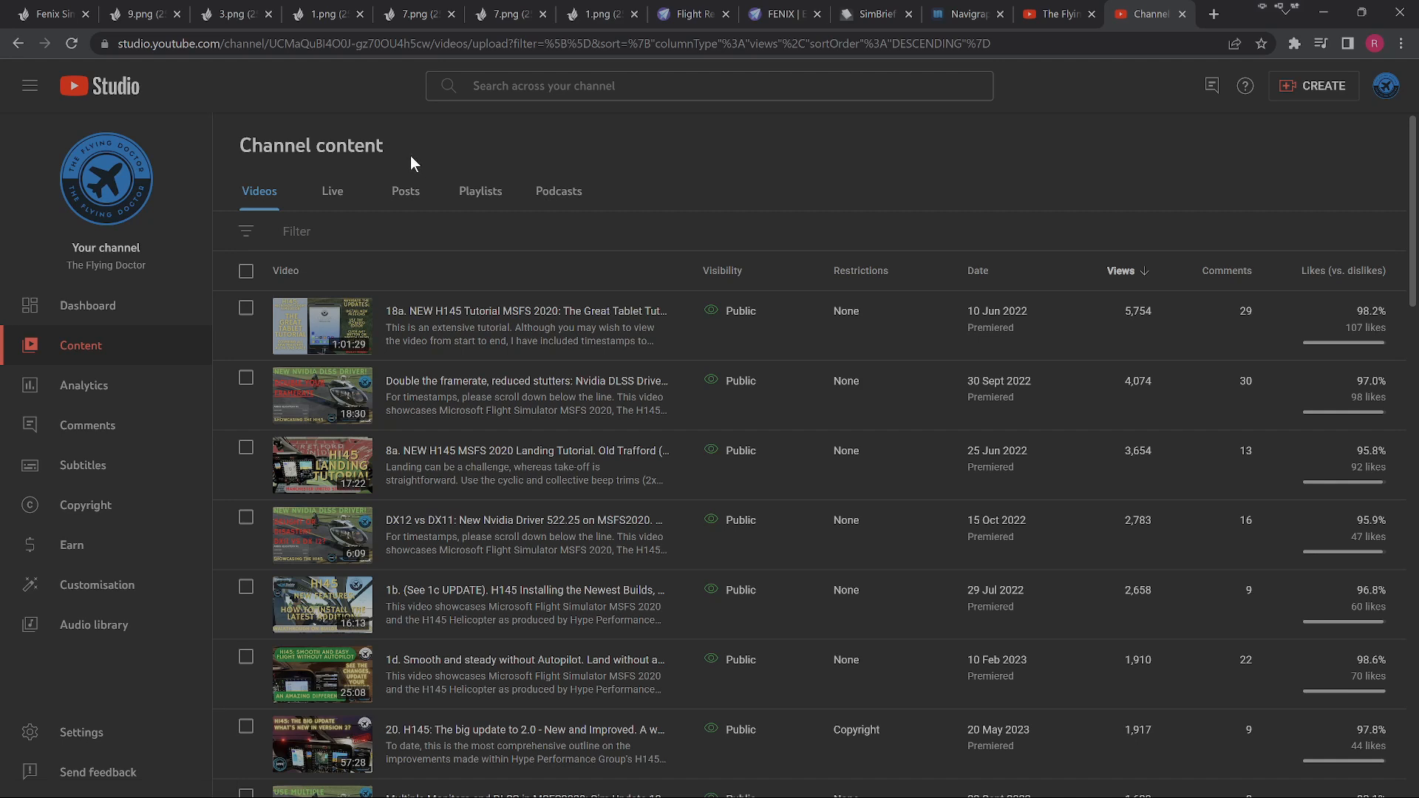
mouse_move(390, 191)
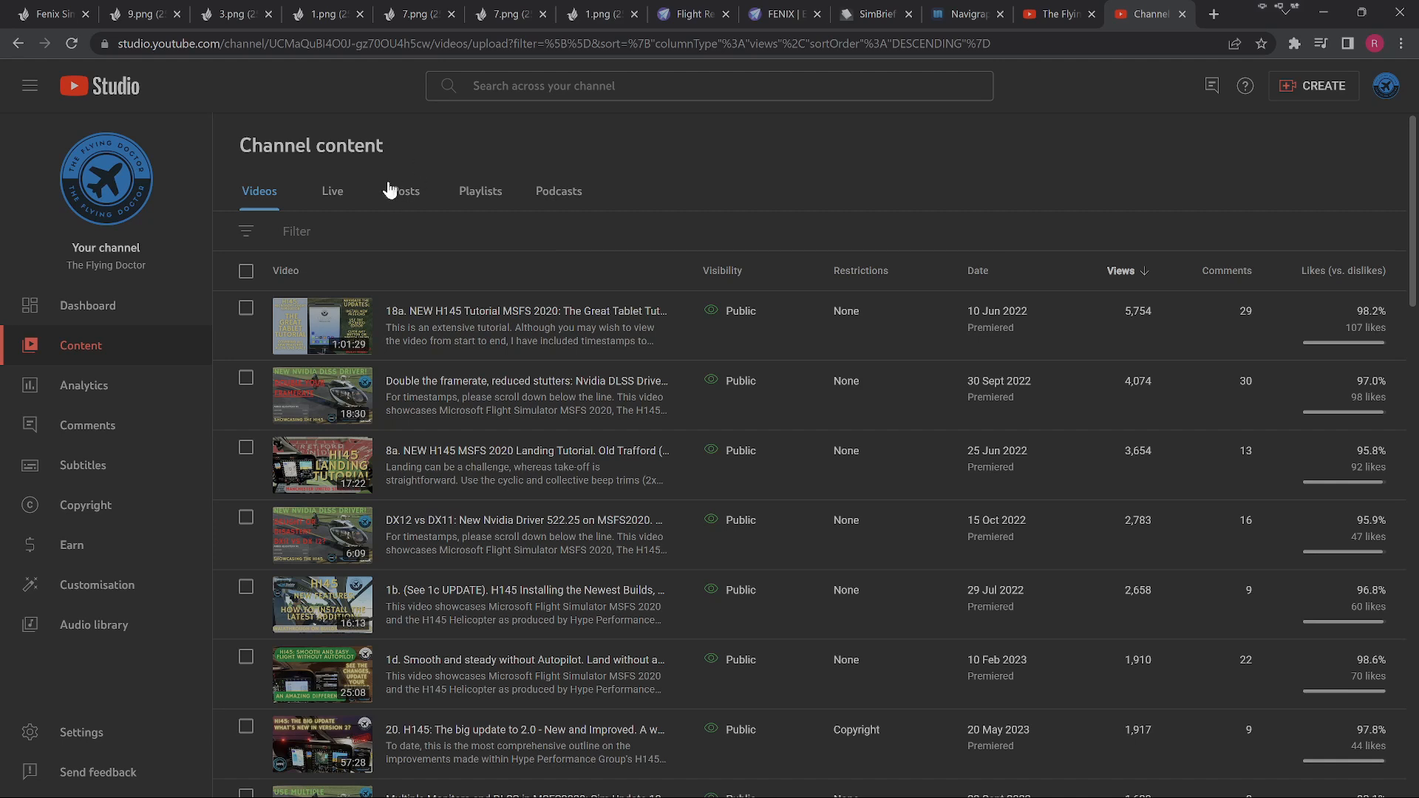